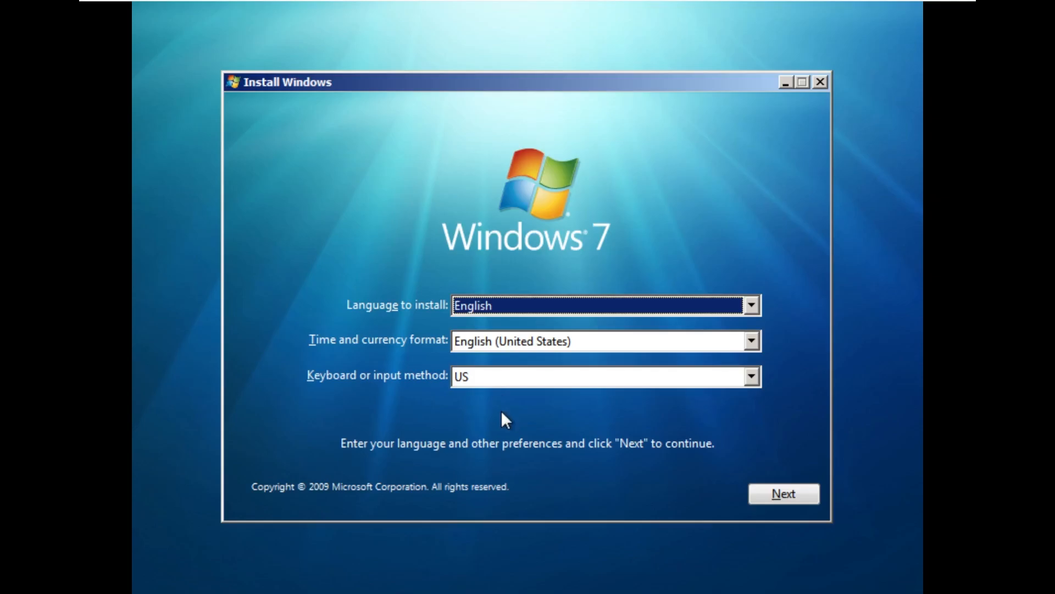
{"action": "mouse_move", "coordinate": [581, 492]}
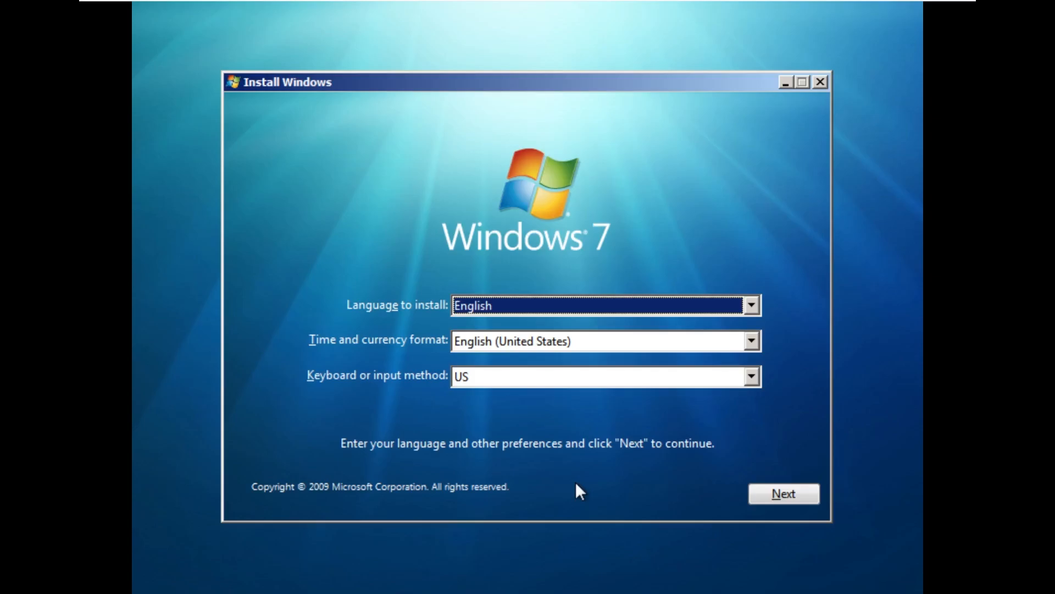
{"action": "mouse_move", "coordinate": [472, 261]}
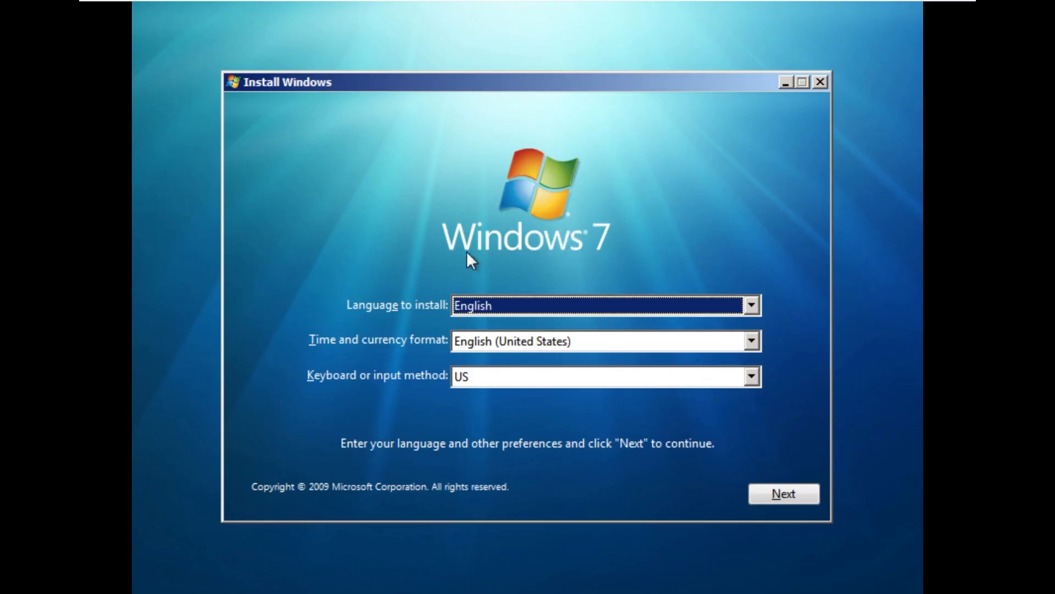
{"action": "mouse_move", "coordinate": [408, 116]}
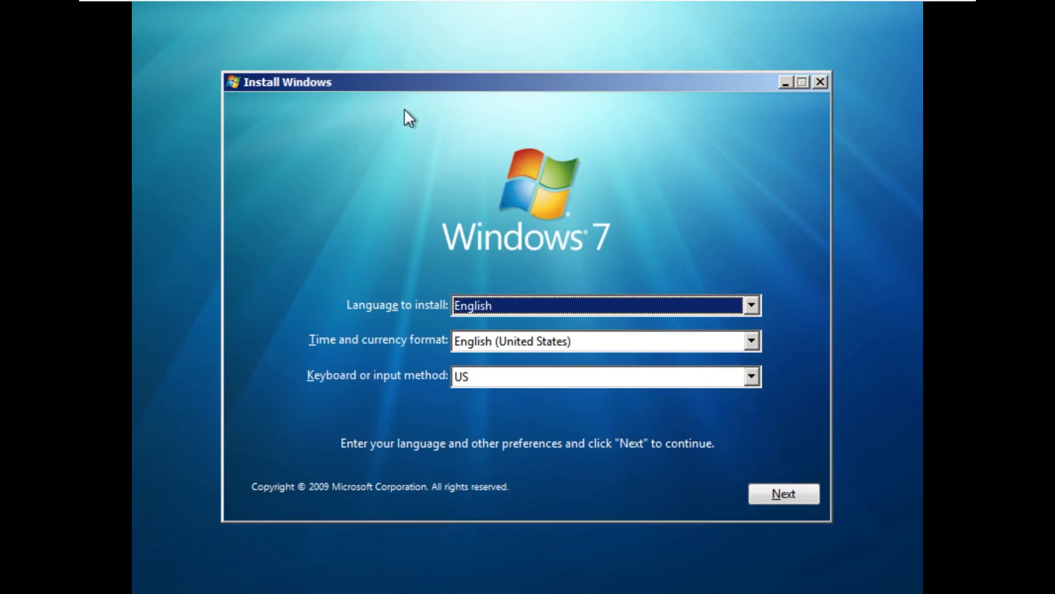
{"action": "mouse_move", "coordinate": [243, 396]}
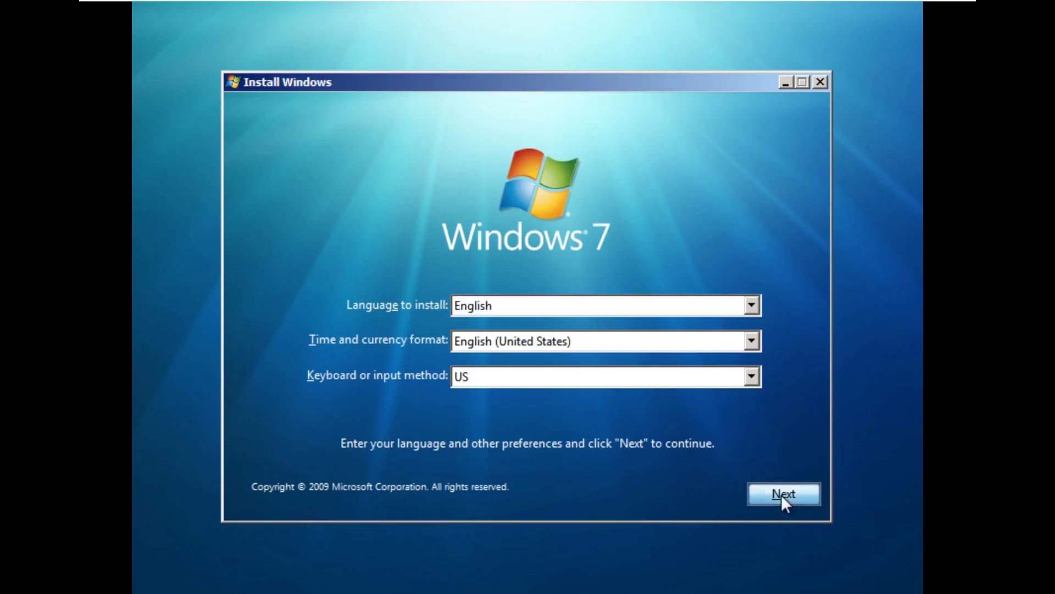
Accept the default English language settings and install onto the 60 GB unallocated Disk 0.
{"action": "left_click", "coordinate": [784, 494]}
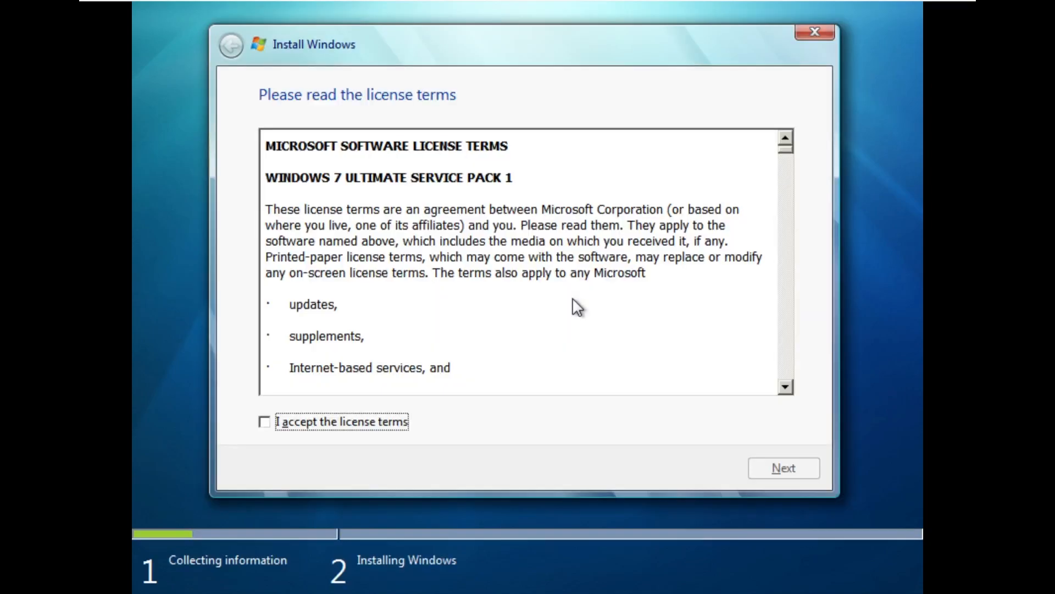
{"action": "mouse_move", "coordinate": [390, 446]}
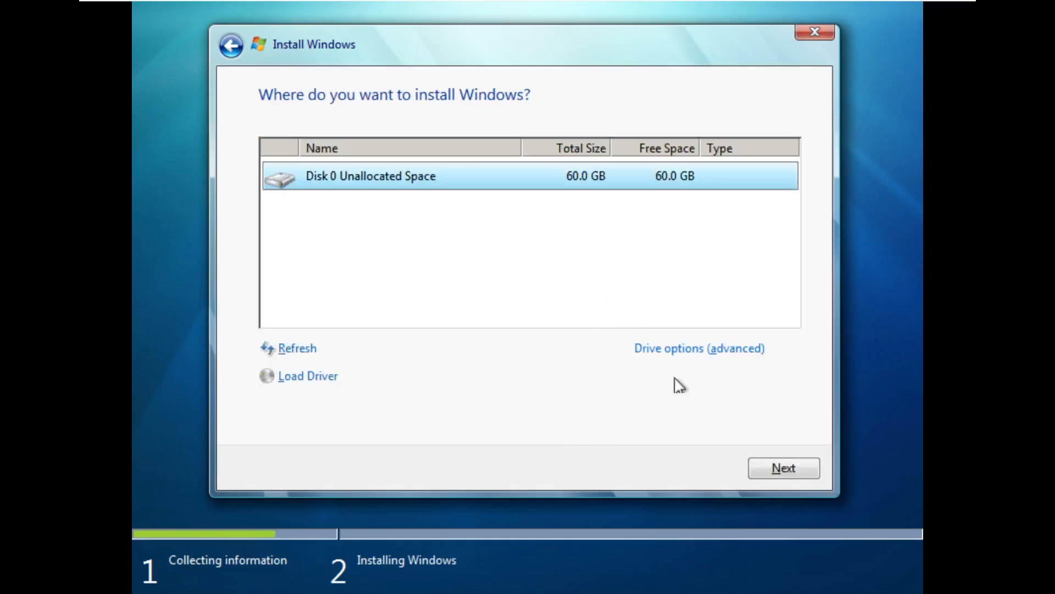
{"action": "left_click", "coordinate": [783, 468]}
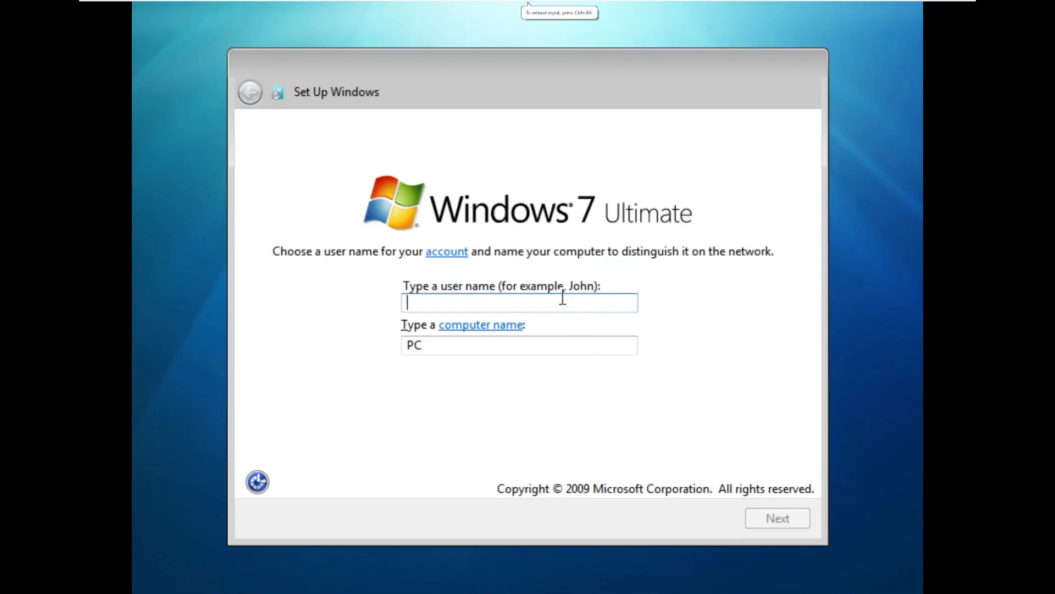
Enter the user name 'Windows', keeping computer name Windows-PC.
{"action": "type", "text": "W"}
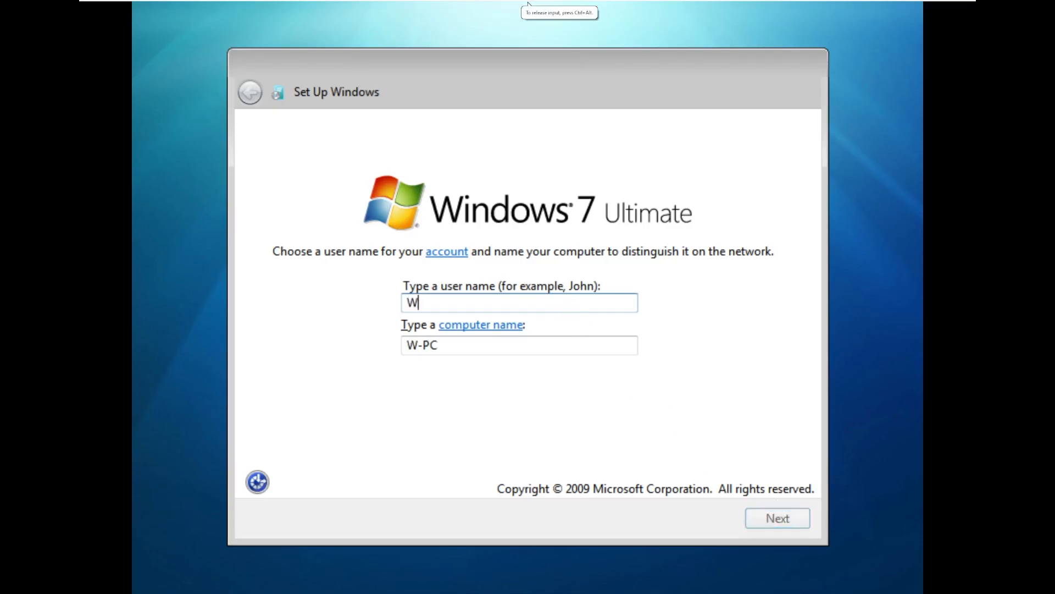
{"action": "type", "text": "indows"}
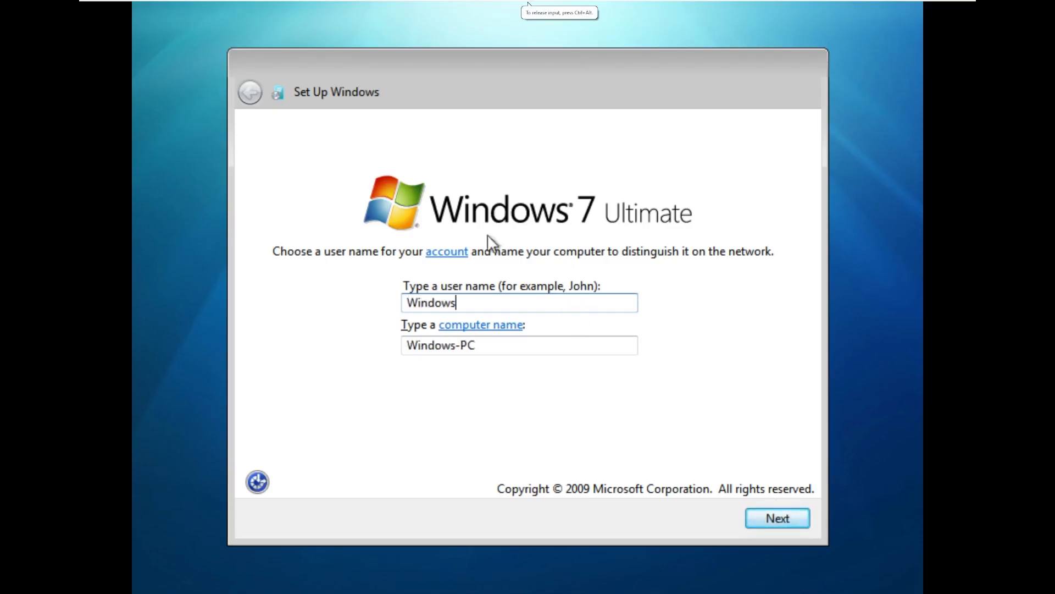
{"action": "left_click", "coordinate": [776, 518]}
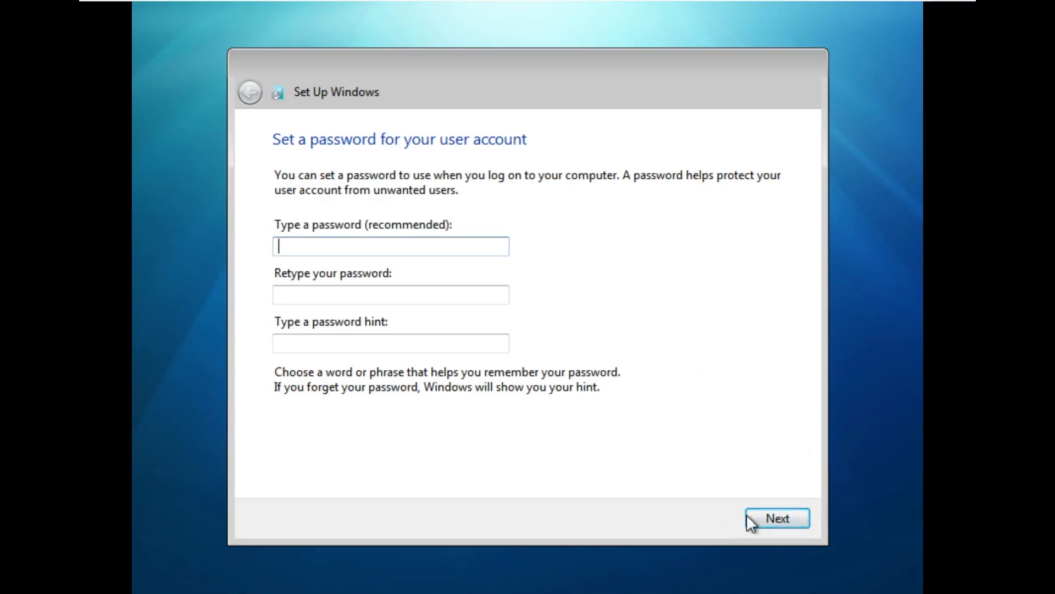
Skip the password, choose an update option, keep Pacific time, and pick a network location.
{"action": "left_click", "coordinate": [776, 518]}
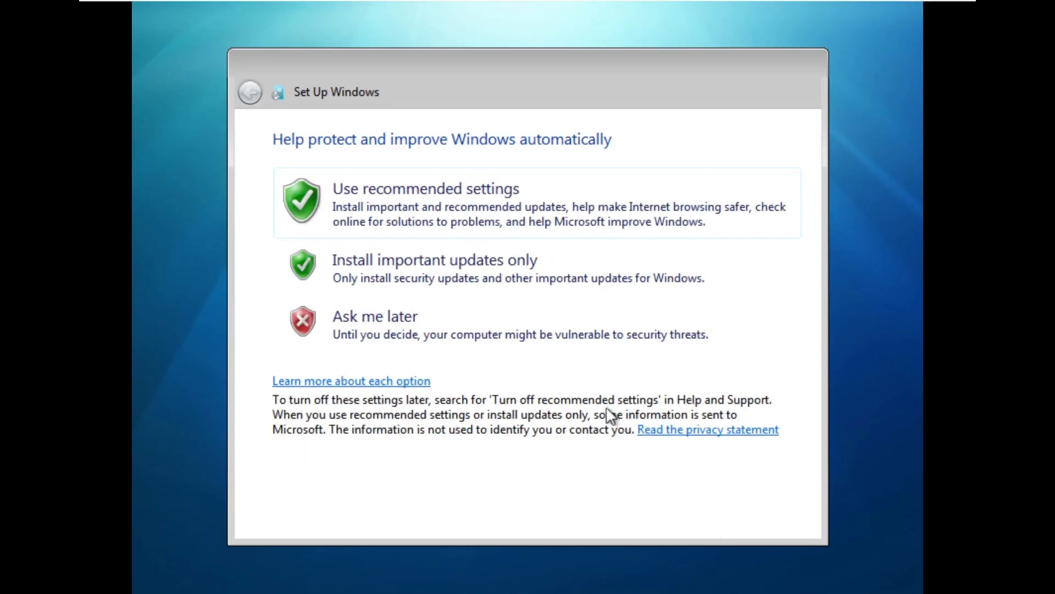
{"action": "left_click", "coordinate": [425, 189]}
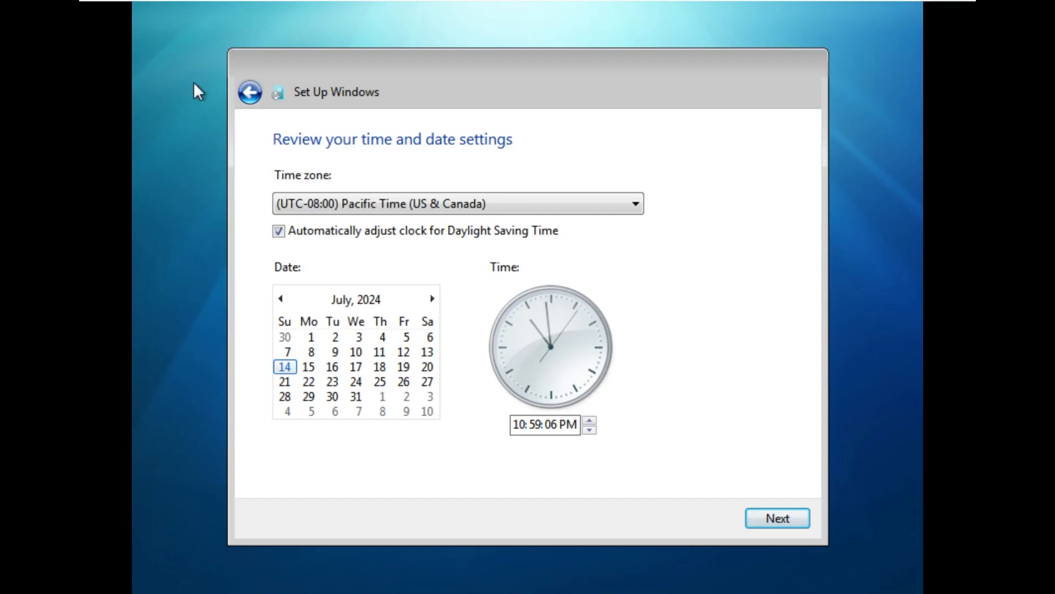
{"action": "left_click", "coordinate": [777, 518]}
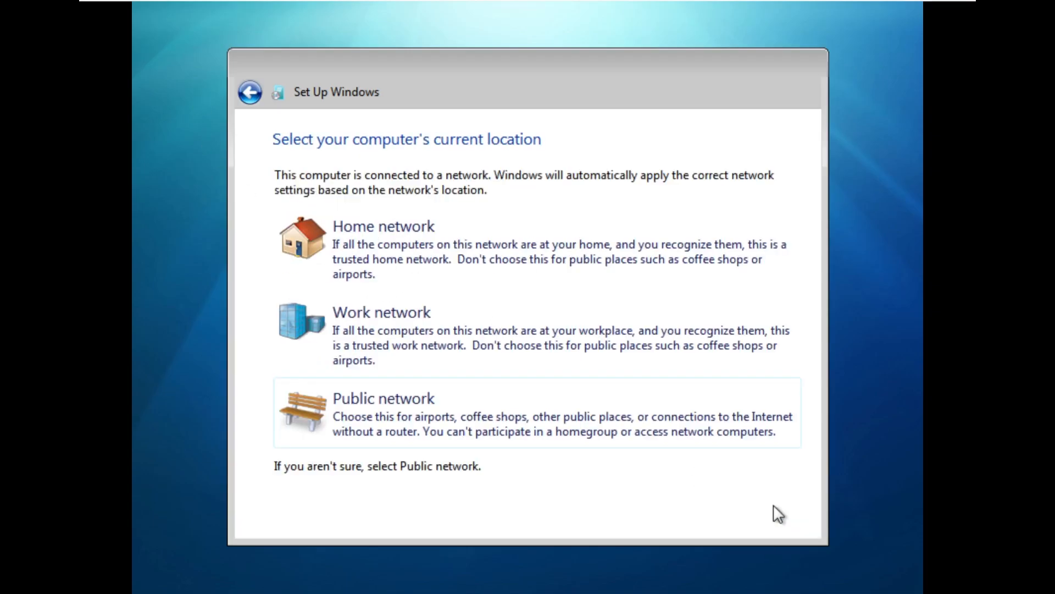
{"action": "left_click", "coordinate": [383, 226]}
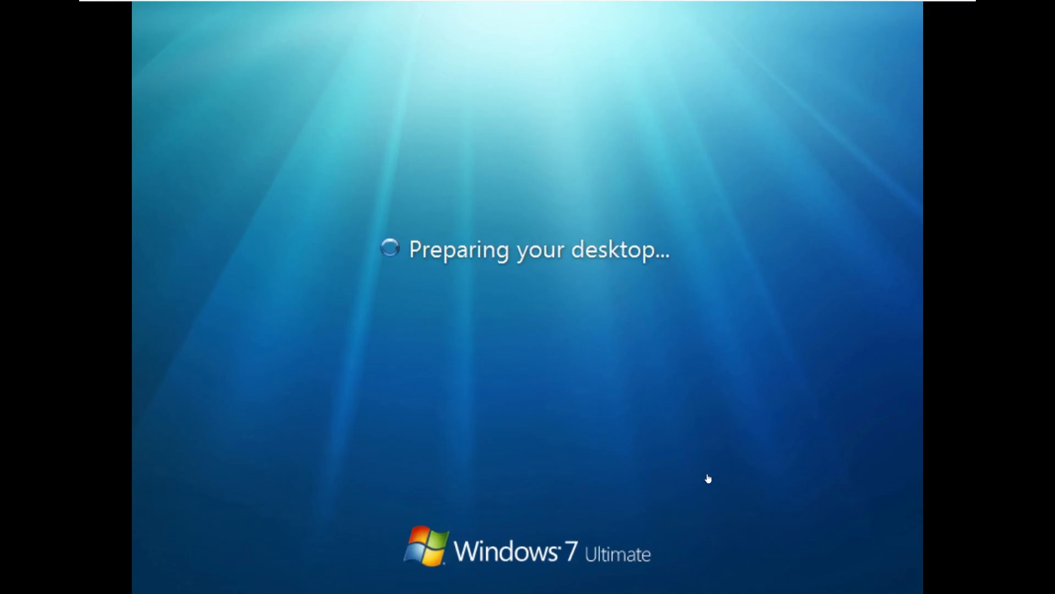
{"action": "mouse_move", "coordinate": [489, 284]}
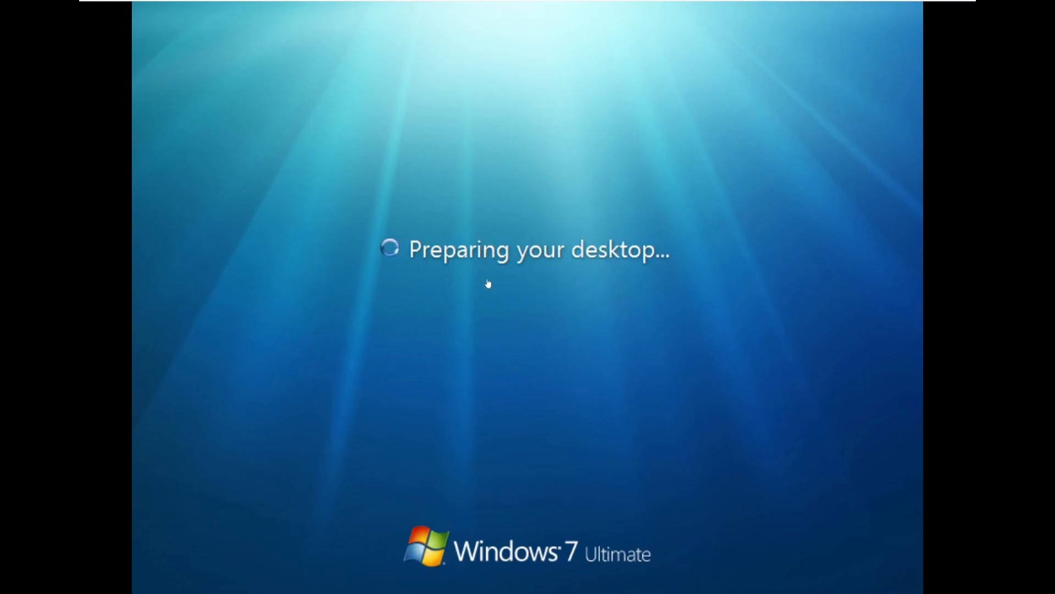
{"action": "mouse_move", "coordinate": [444, 558]}
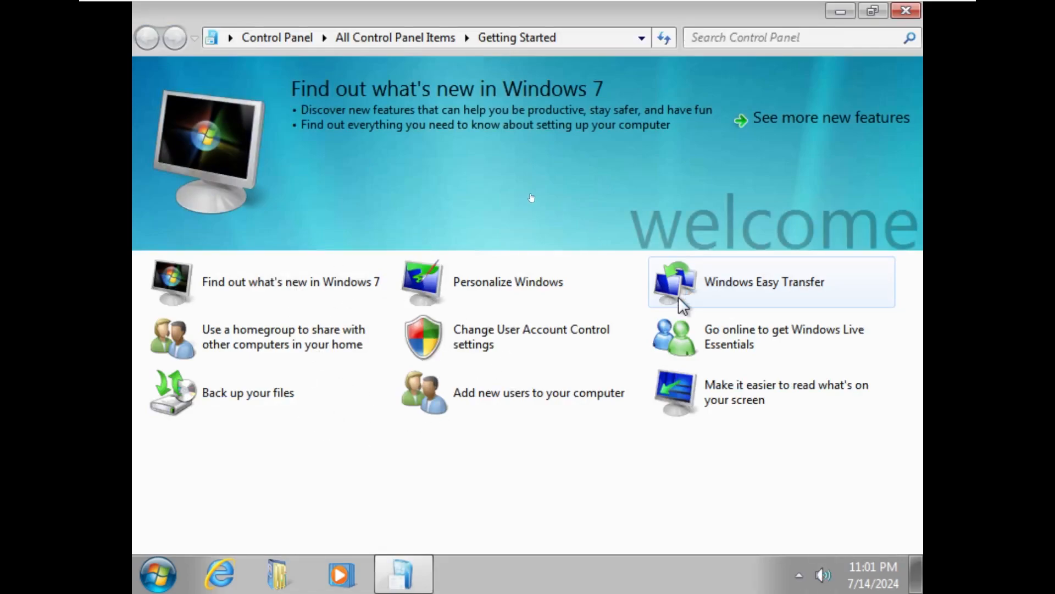
{"action": "mouse_move", "coordinate": [489, 234]}
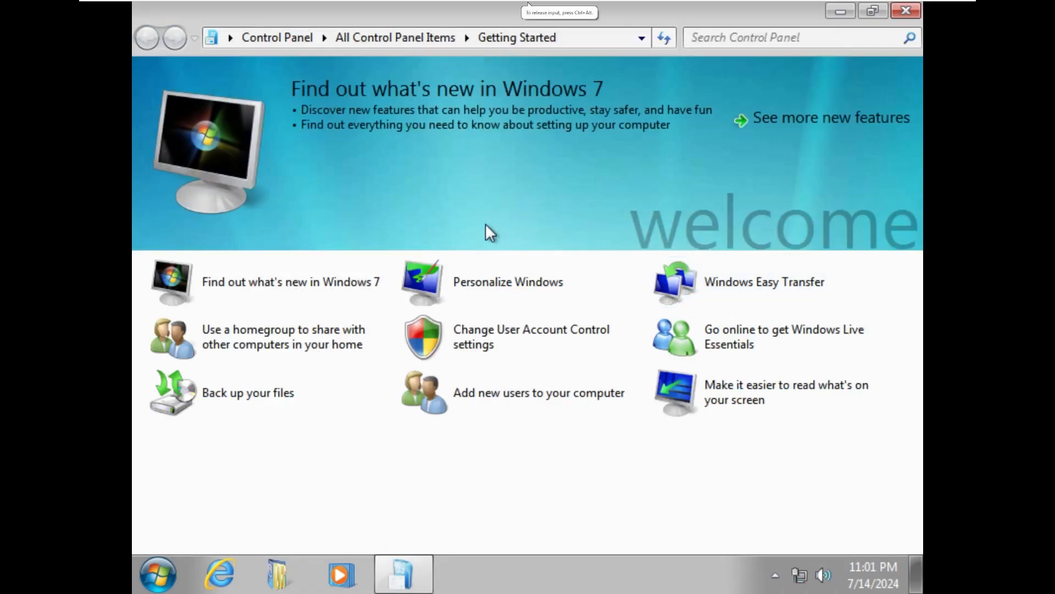
Approve UAC and run VMware Tools setup from DVD Drive (D:) through to Install.
{"action": "left_click", "coordinate": [155, 5]}
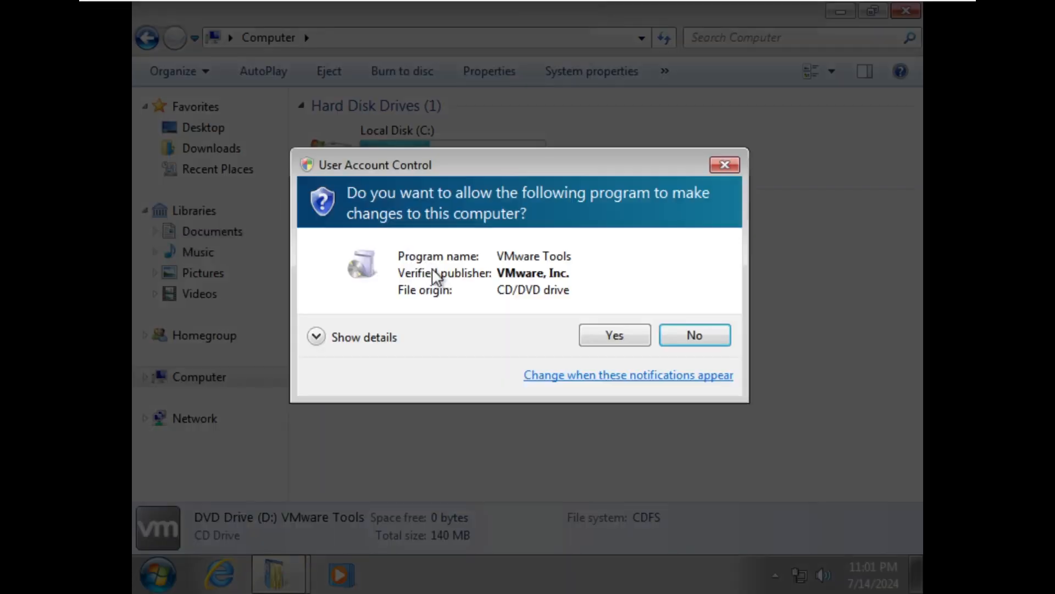
{"action": "left_click", "coordinate": [613, 335]}
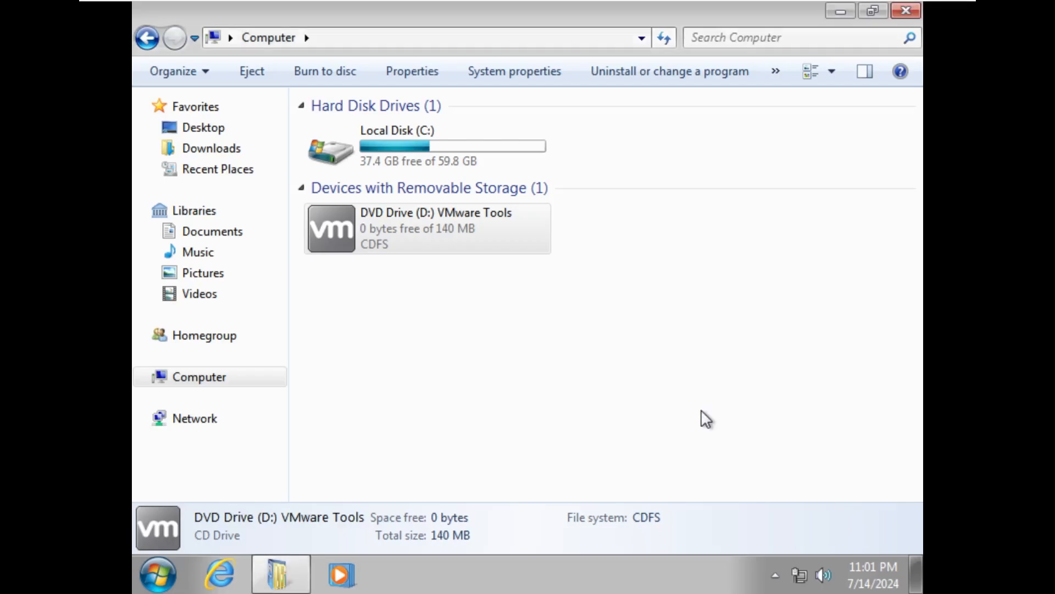
{"action": "double_click", "coordinate": [330, 228]}
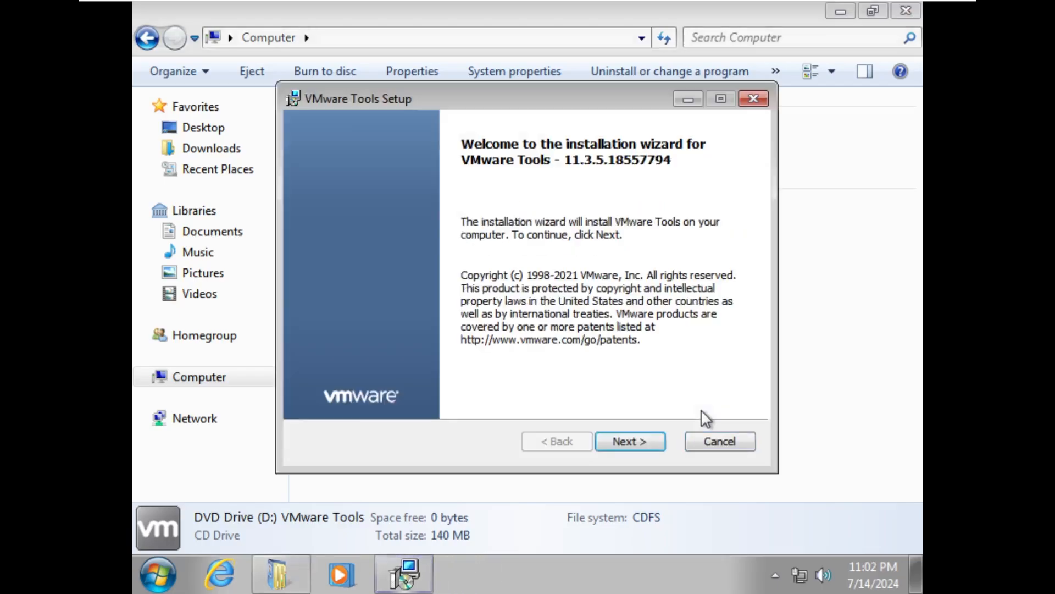
{"action": "left_click", "coordinate": [629, 441]}
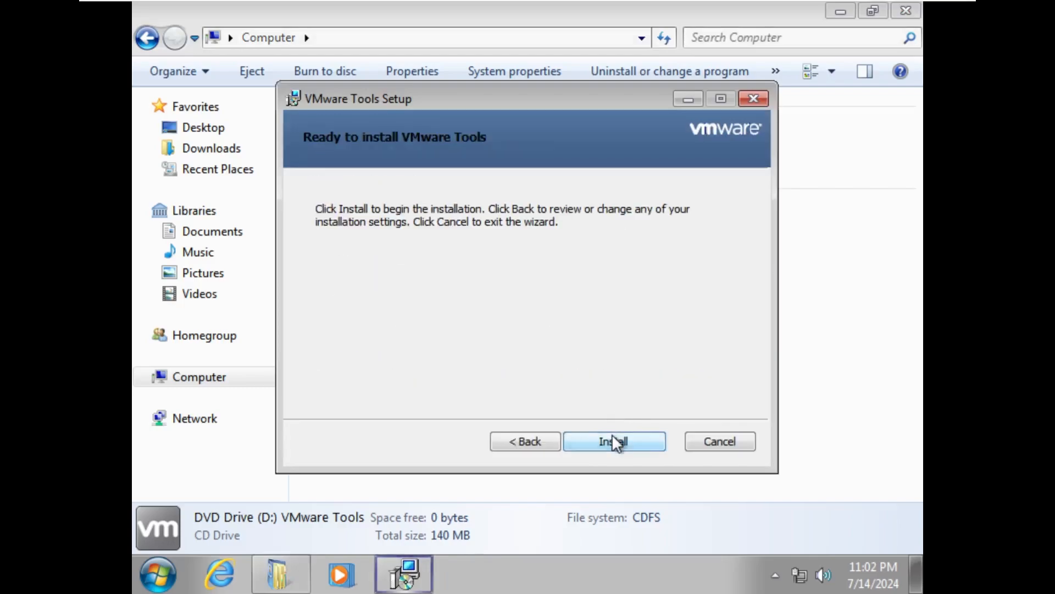
{"action": "left_click", "coordinate": [614, 441]}
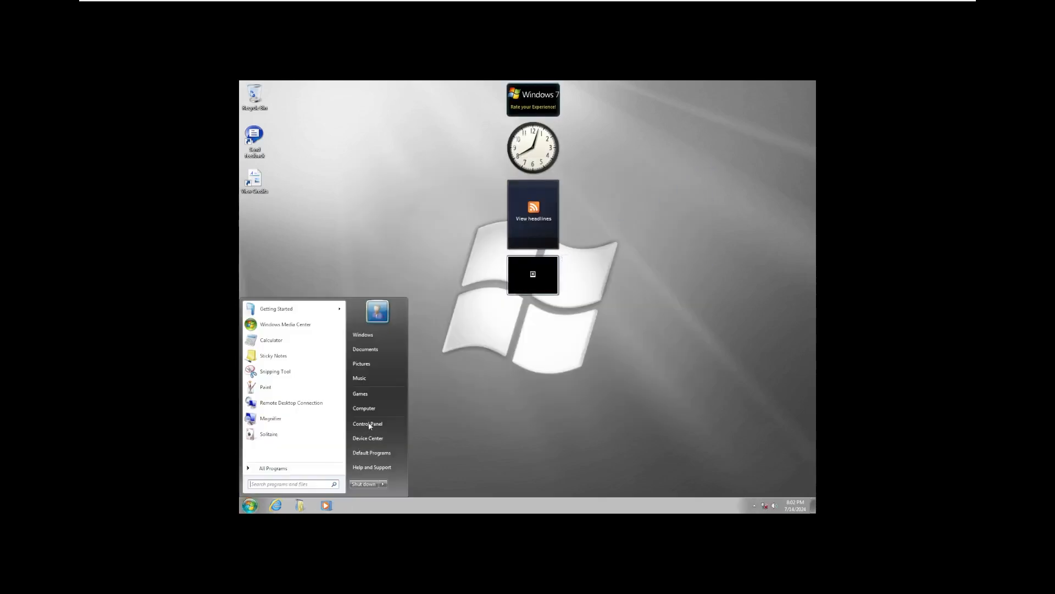
Open Control Panel's Personalization settings to apply the Windows 7 Aero theme.
{"action": "left_click", "coordinate": [368, 423]}
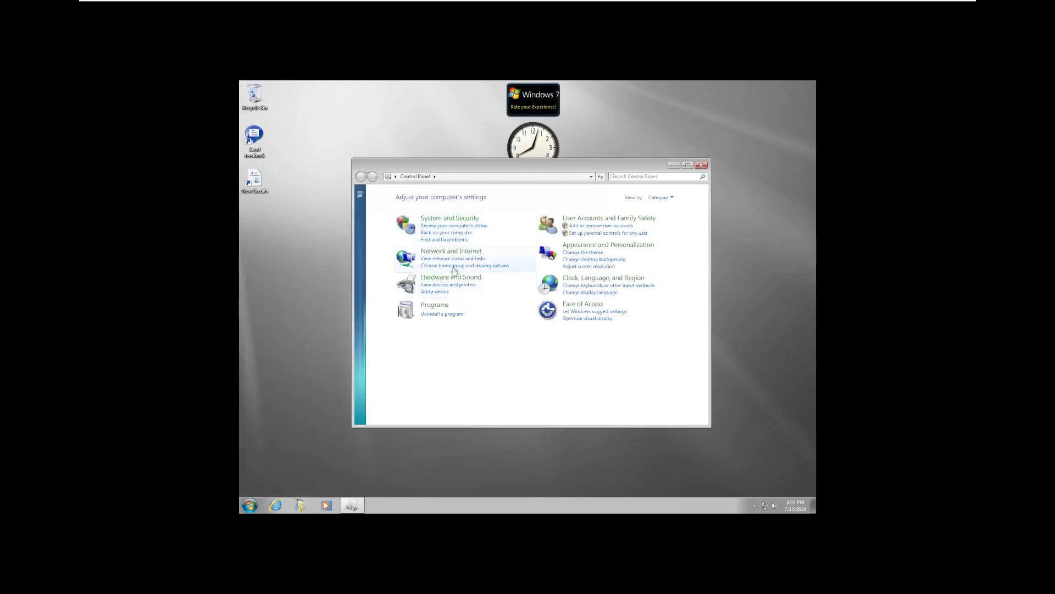
{"action": "left_click", "coordinate": [608, 244]}
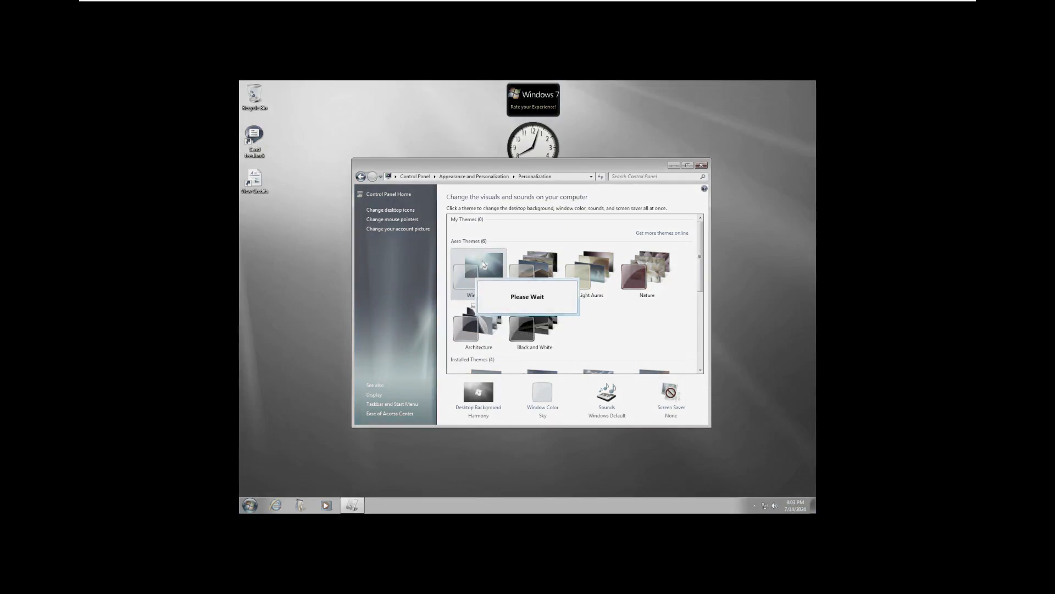
{"action": "mouse_move", "coordinate": [587, 320]}
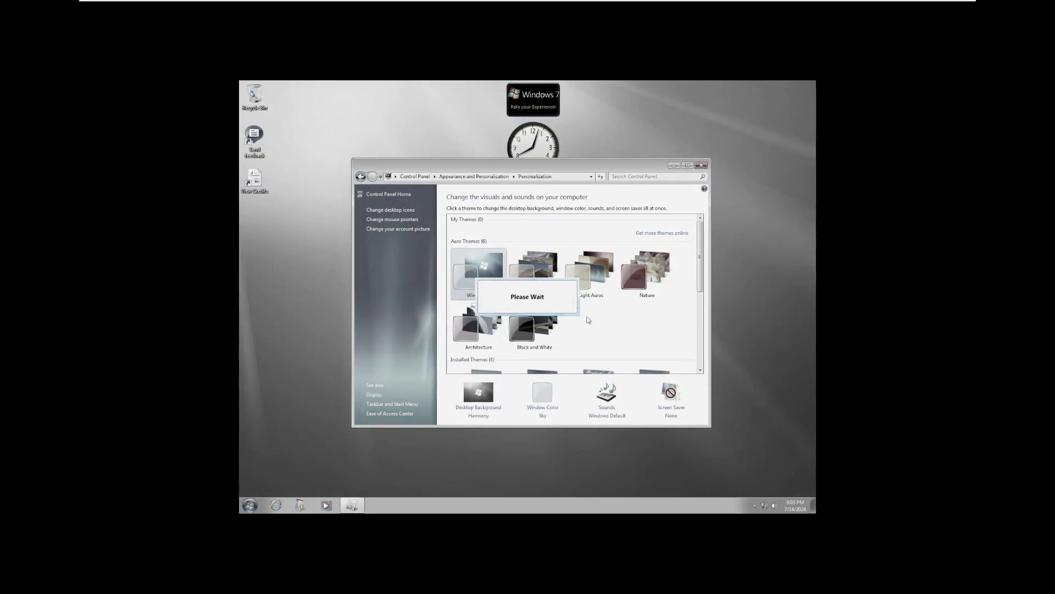
{"action": "mouse_move", "coordinate": [299, 428]}
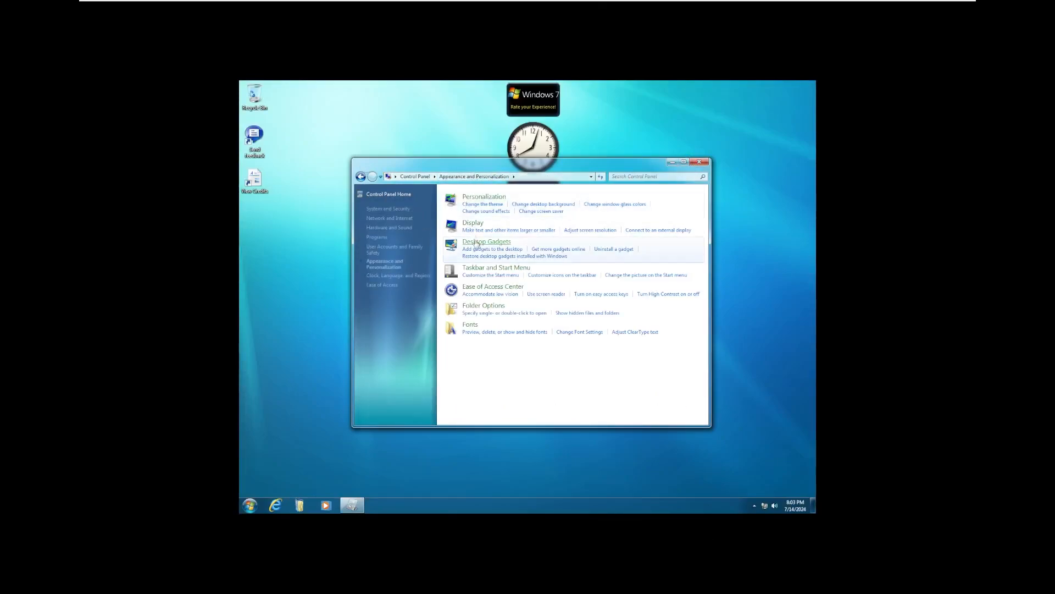
Open Adjust screen resolution under Display and expand the Resolution list.
{"action": "left_click", "coordinate": [508, 229]}
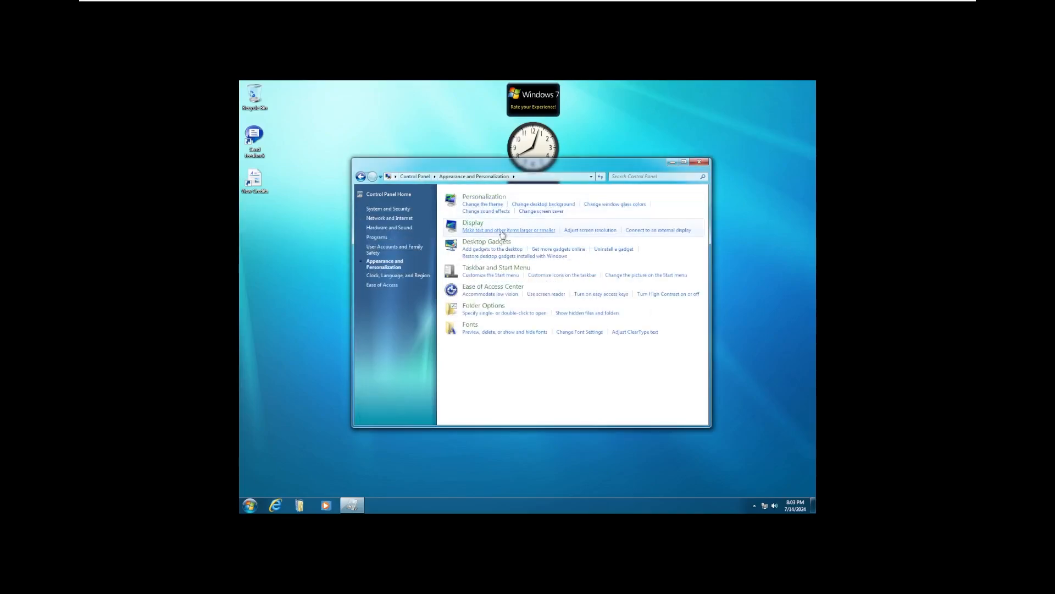
{"action": "left_click", "coordinate": [509, 230]}
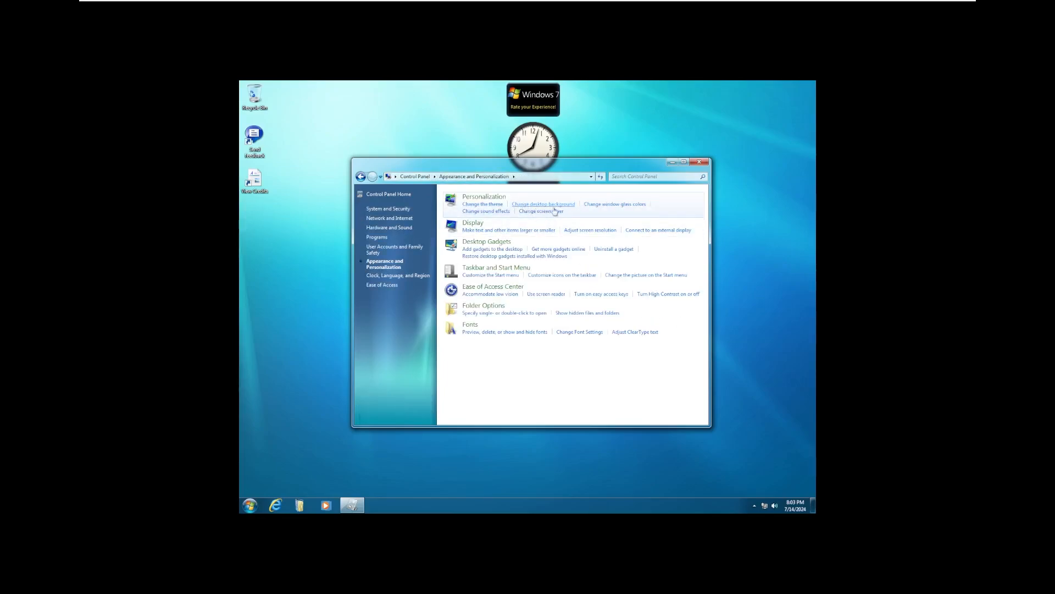
{"action": "left_click", "coordinate": [479, 277]}
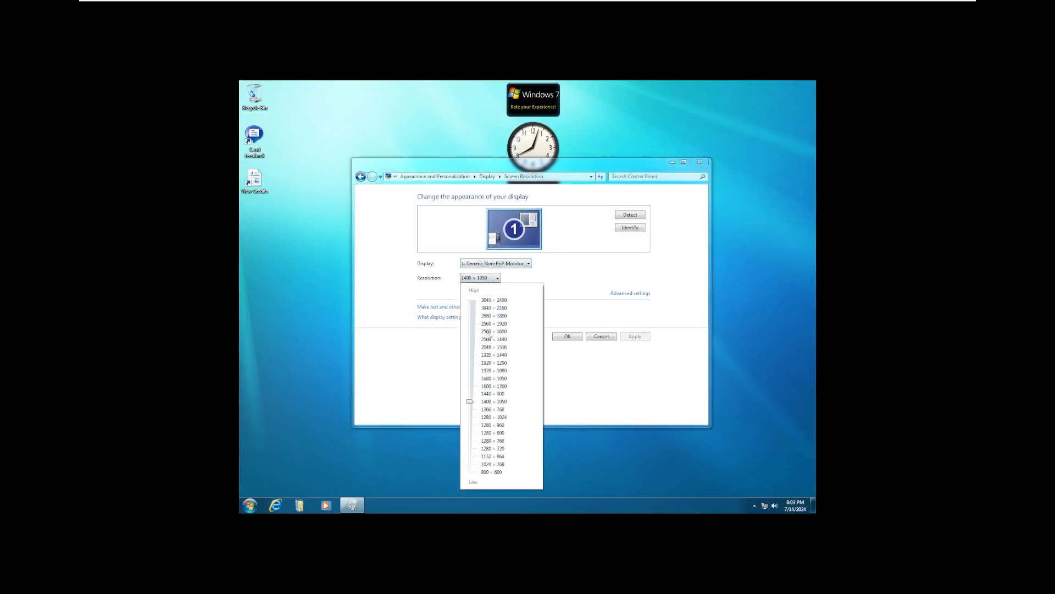
{"action": "left_click", "coordinate": [492, 370]}
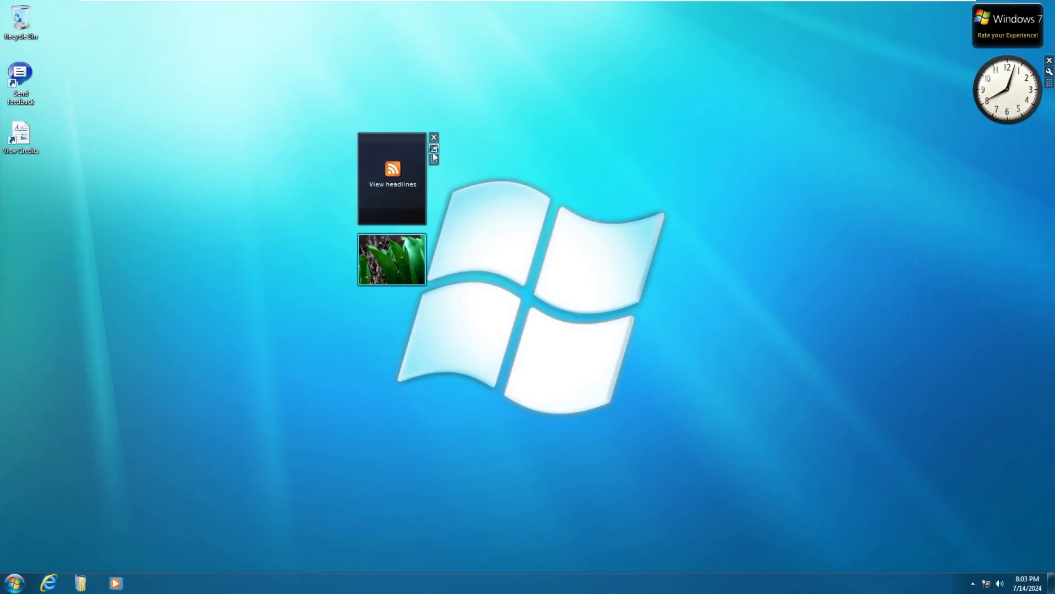
Drag Feed Headlines, then Slide Show, into the gadget column below the clock.
{"action": "left_click_drag", "start_coordinate": [393, 179], "coordinate": [1008, 178]}
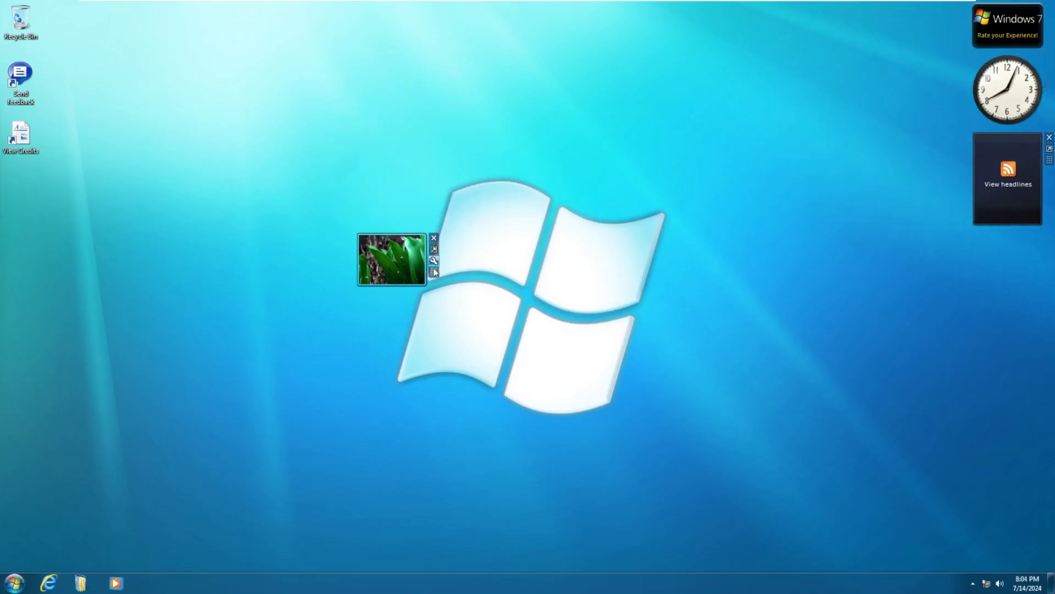
{"action": "left_click_drag", "start_coordinate": [392, 259], "coordinate": [1008, 259]}
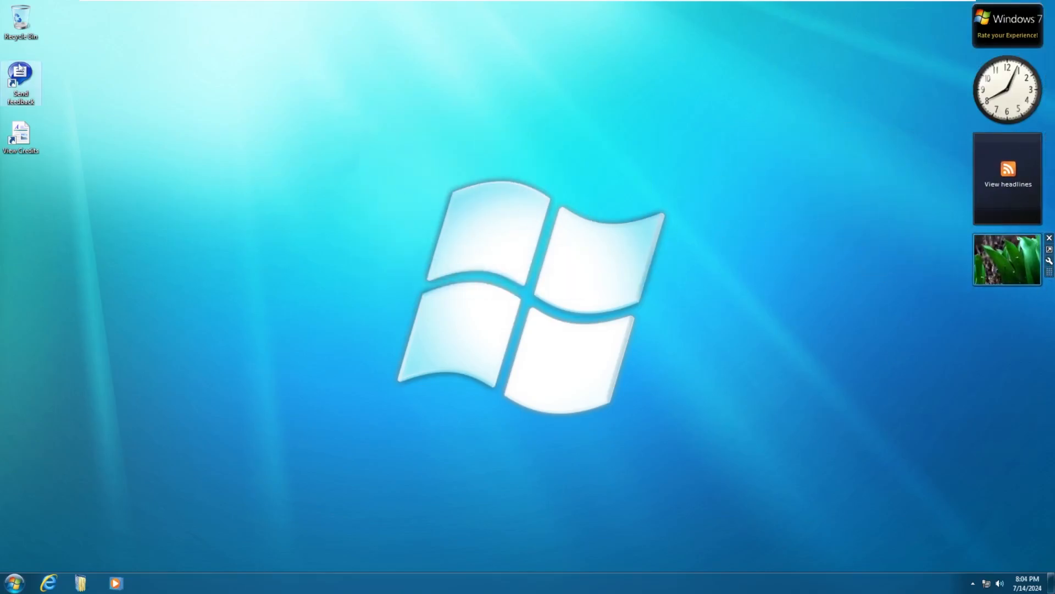
Open and close the empty Recycle Bin, then open Send feedback and reposition its window.
{"action": "double_click", "coordinate": [21, 21]}
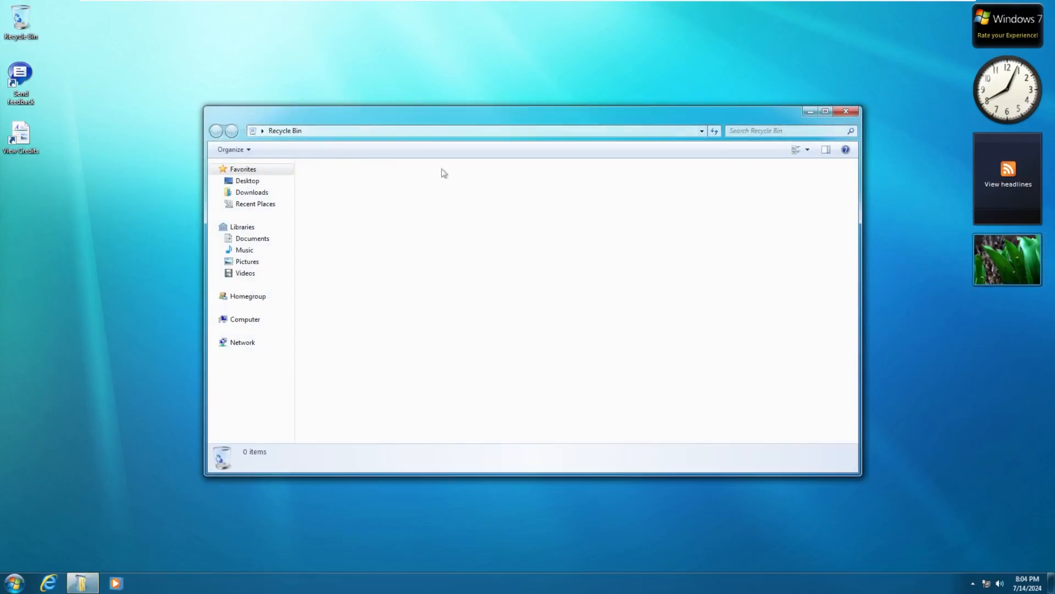
{"action": "left_click", "coordinate": [846, 111]}
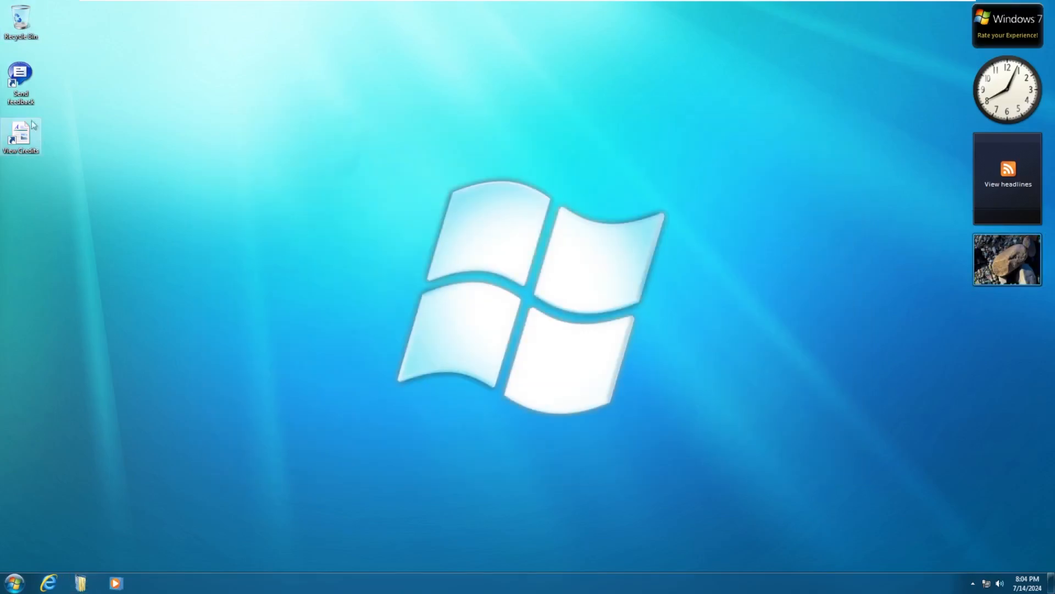
{"action": "double_click", "coordinate": [21, 81]}
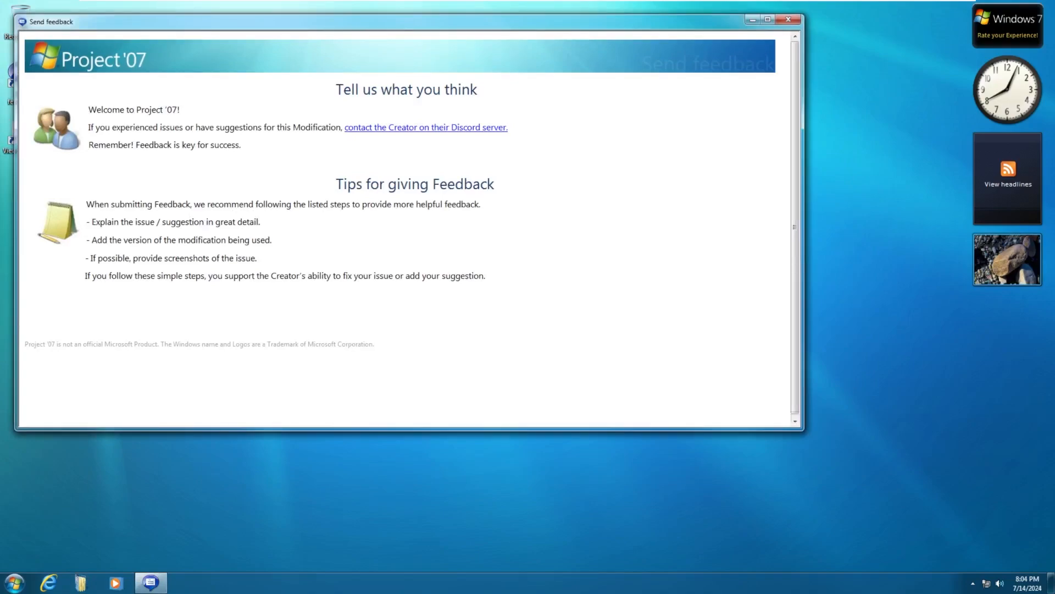
{"action": "left_click_drag", "start_coordinate": [405, 21], "coordinate": [539, 68]}
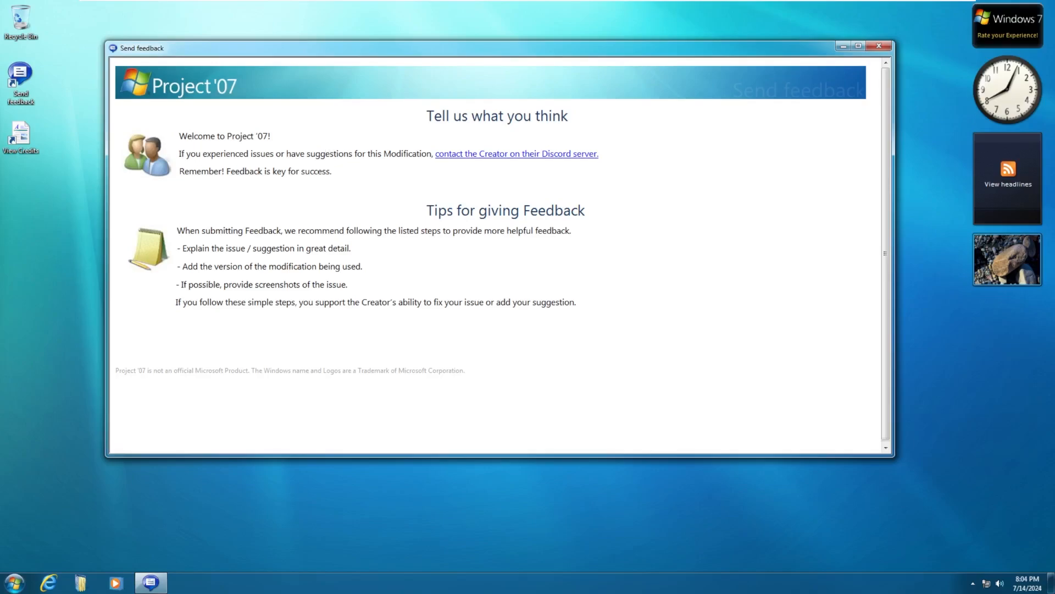
{"action": "left_click_drag", "start_coordinate": [306, 154], "coordinate": [477, 153]}
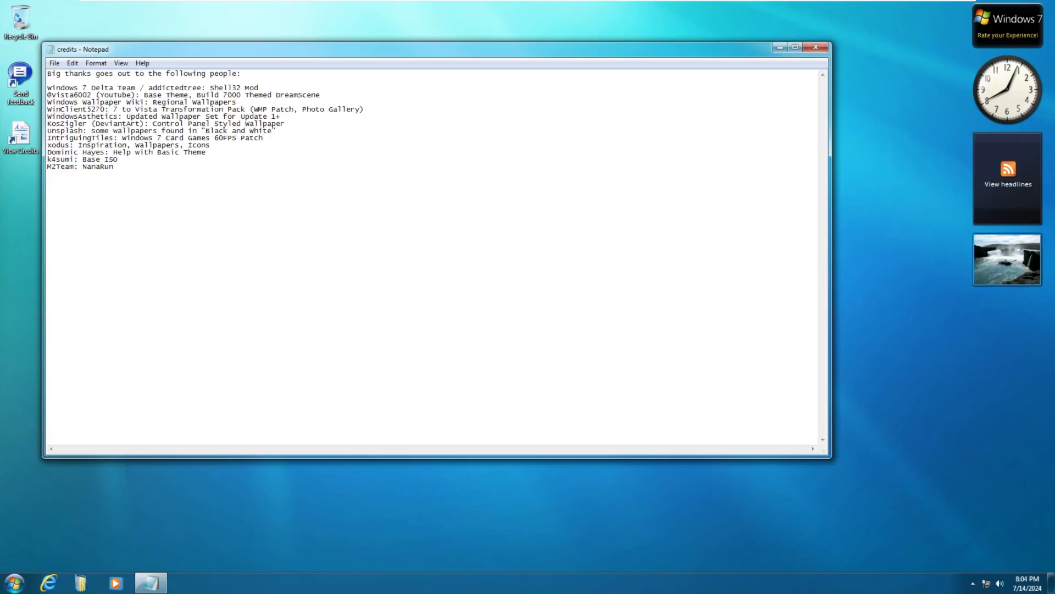
Close the credits.txt Notepad window after reading the Project '07 credits.
{"action": "left_click", "coordinate": [815, 46]}
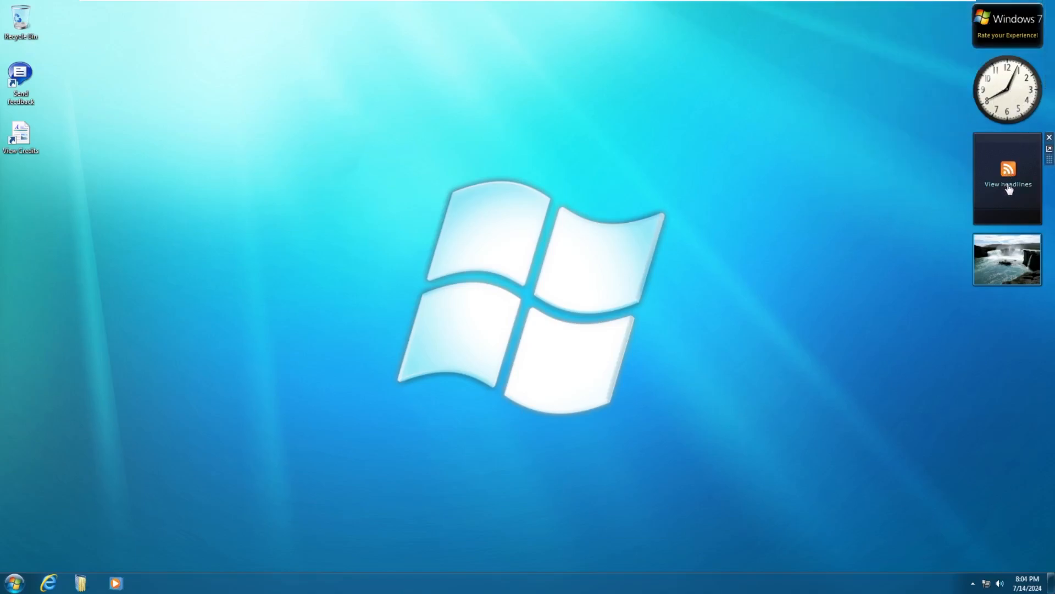
Load the News and Features headlines in the Feed Headlines gadget.
{"action": "left_click", "coordinate": [1007, 184]}
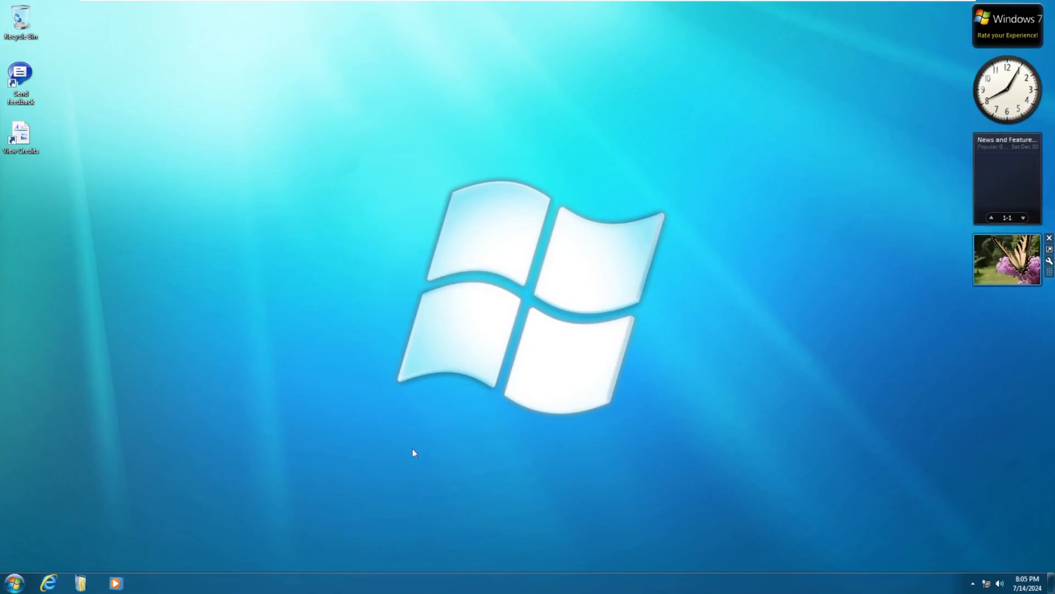
{"action": "left_click", "coordinate": [12, 582]}
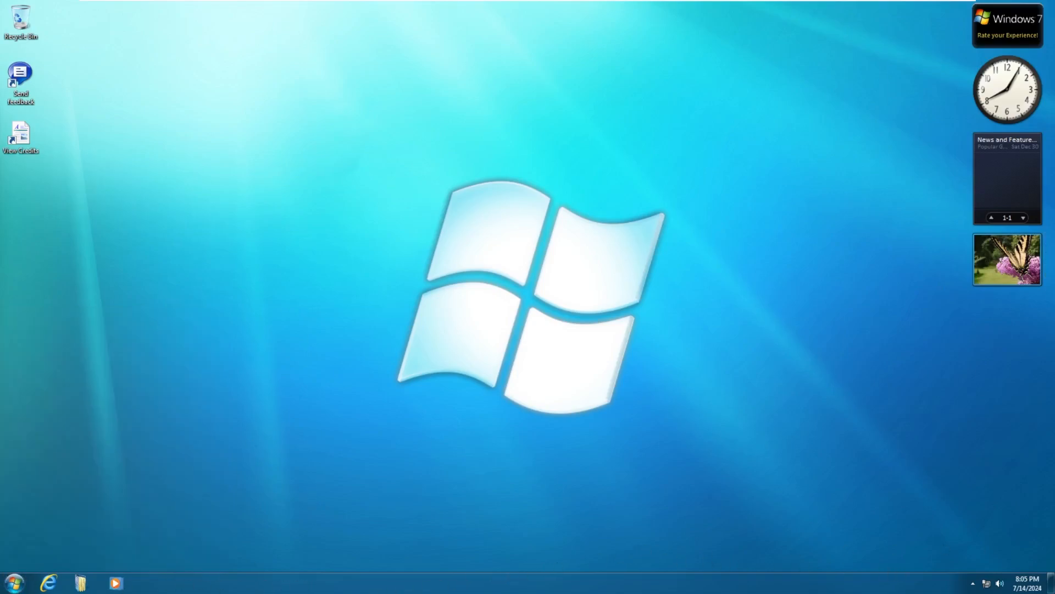
{"action": "left_click", "coordinate": [1023, 583]}
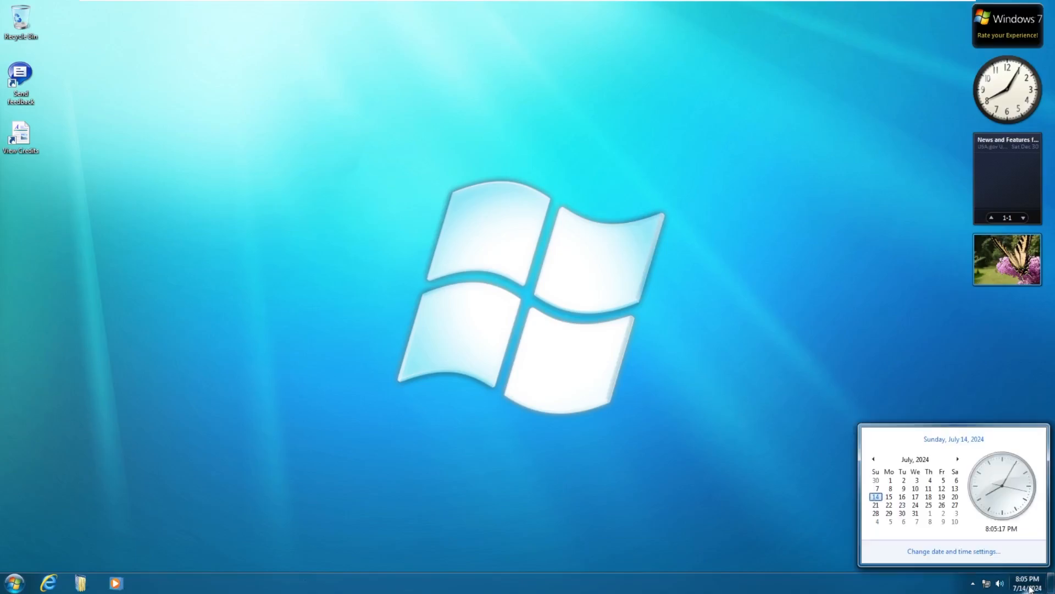
{"action": "left_click", "coordinate": [1002, 583]}
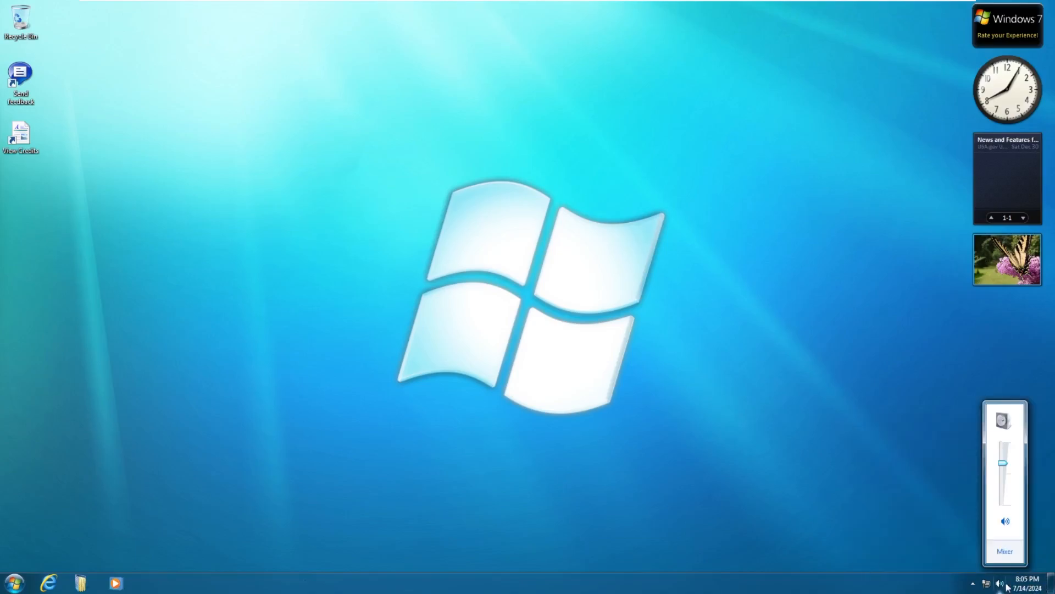
{"action": "left_click", "coordinate": [1001, 583]}
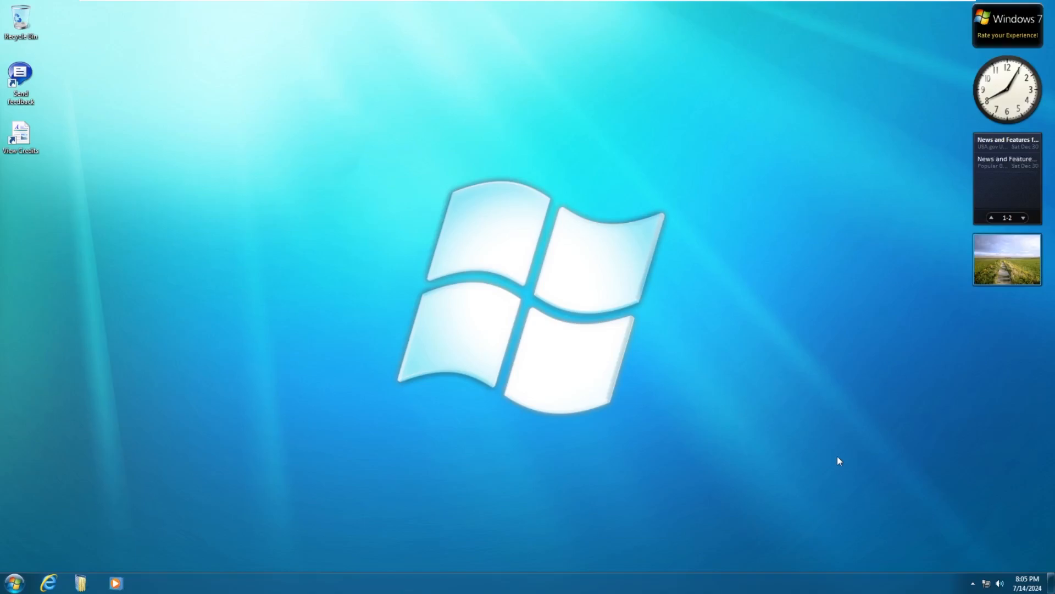
{"action": "left_click", "coordinate": [1001, 583]}
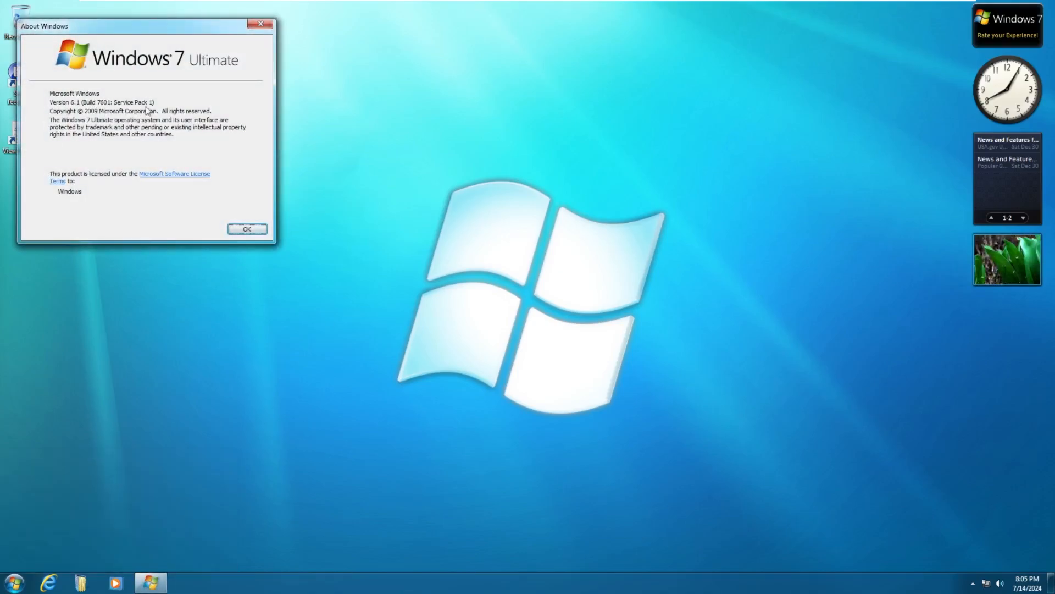
{"action": "left_click", "coordinate": [247, 229]}
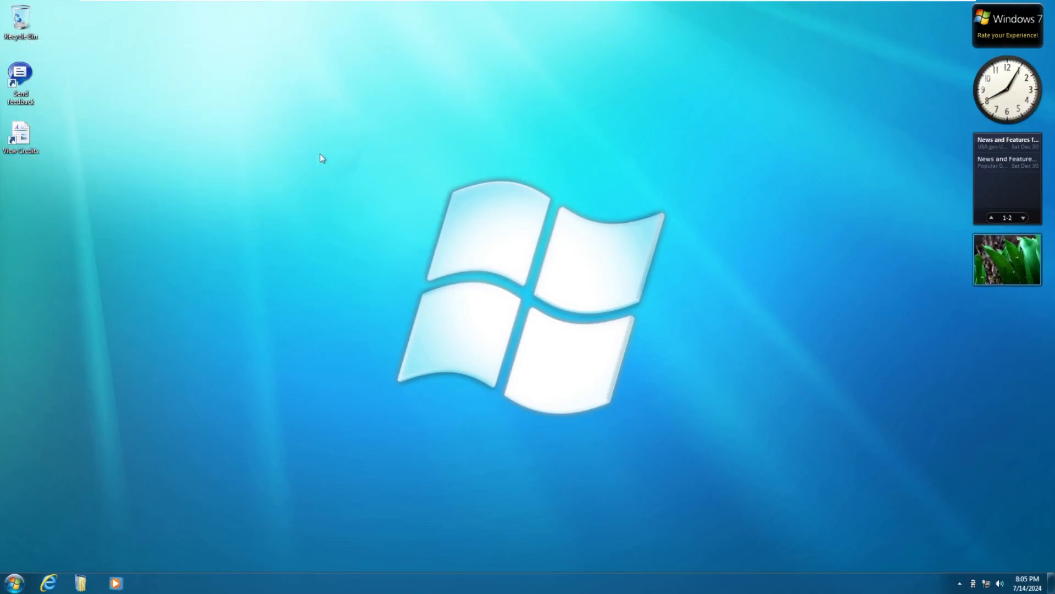
{"action": "mouse_move", "coordinate": [150, 447]}
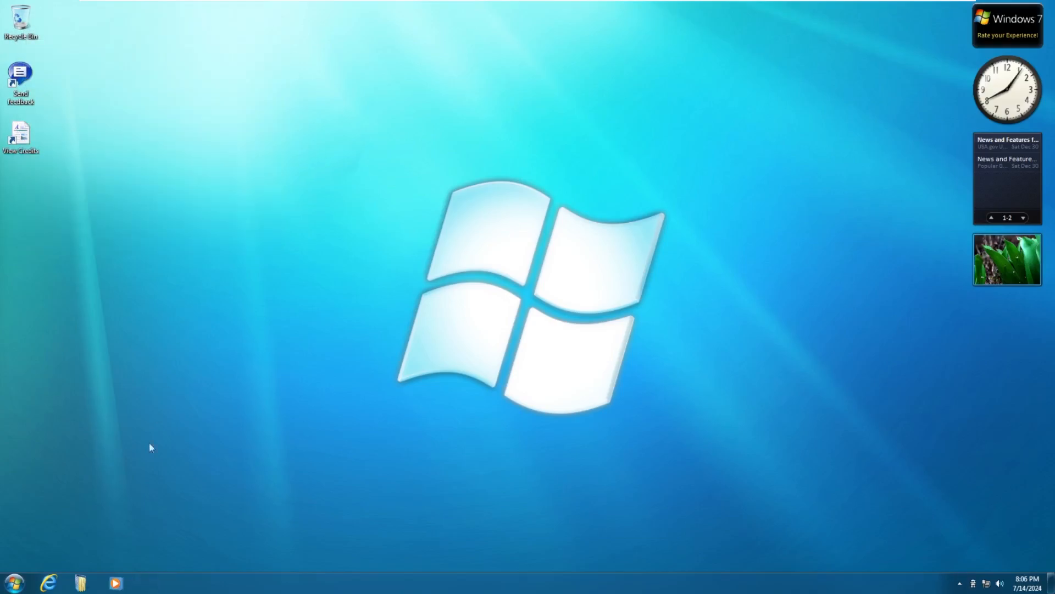
Launch Media Player, complete Express Settings setup, view the seven-album library, then close it.
{"action": "left_click", "coordinate": [116, 582]}
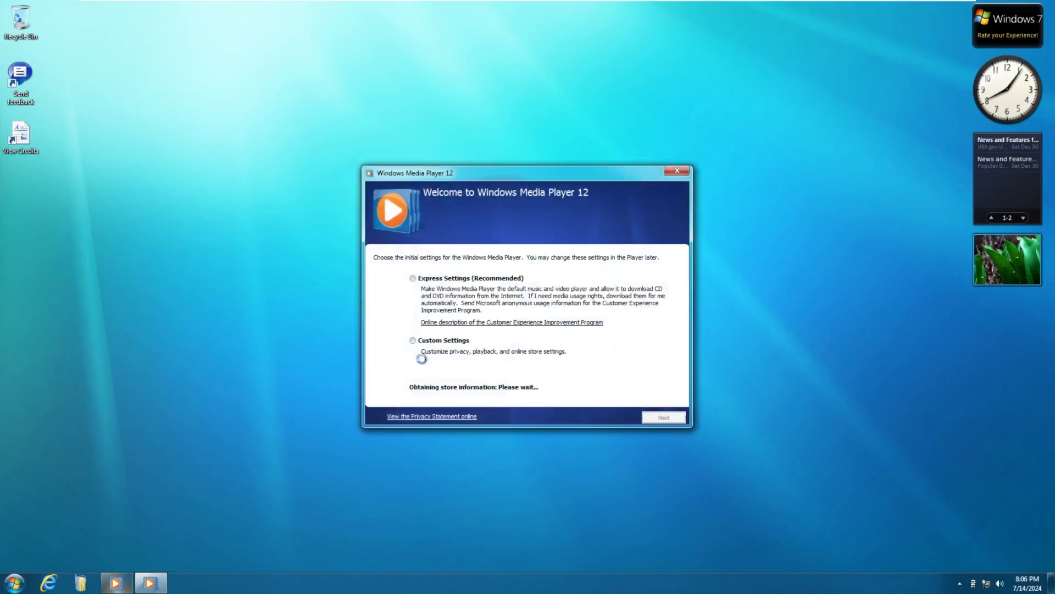
{"action": "left_click", "coordinate": [413, 278]}
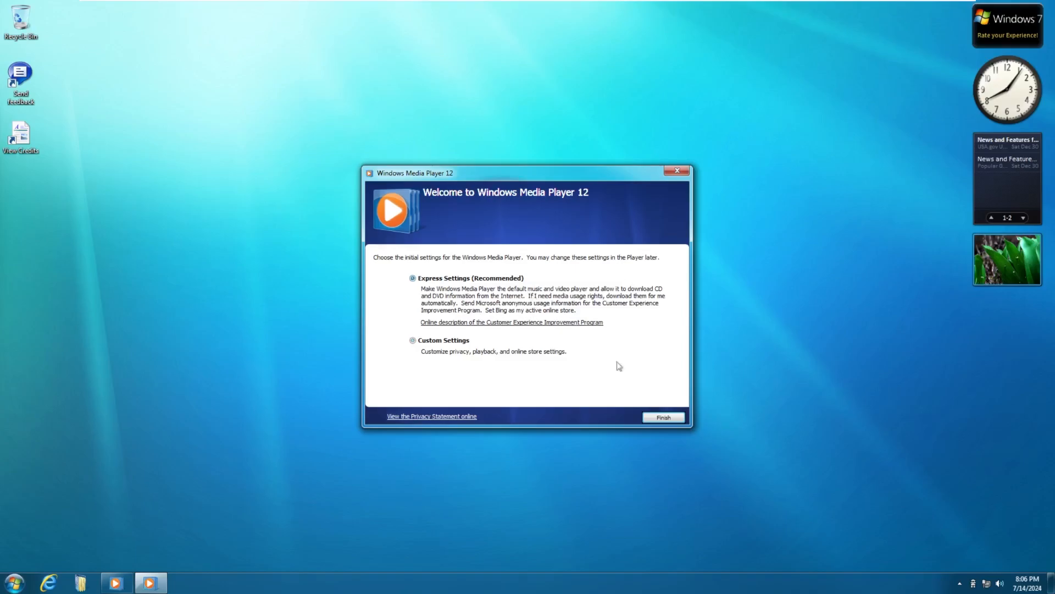
{"action": "left_click", "coordinate": [662, 416]}
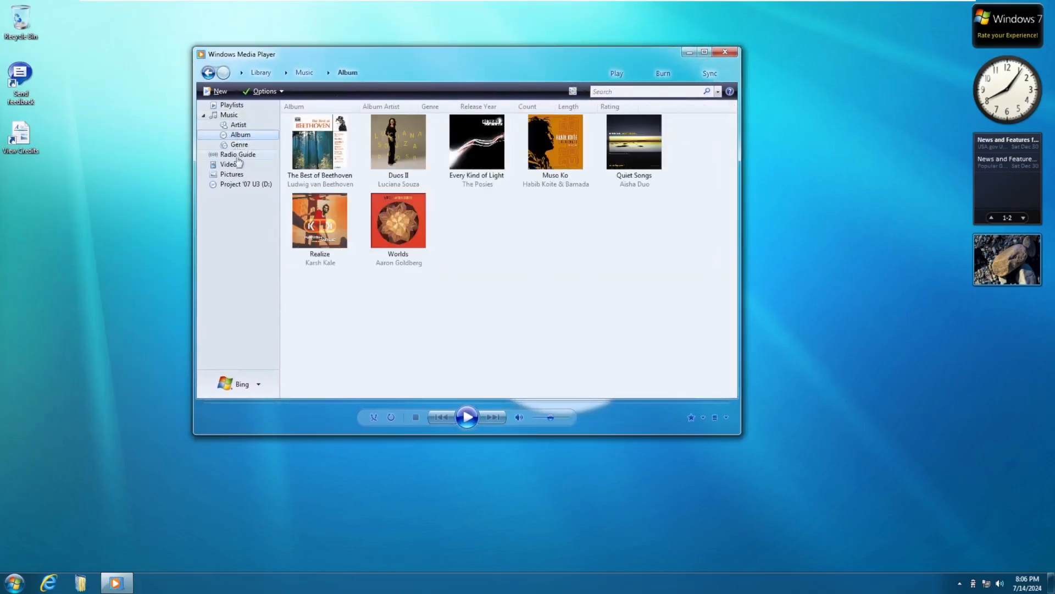
{"action": "mouse_move", "coordinate": [475, 291]}
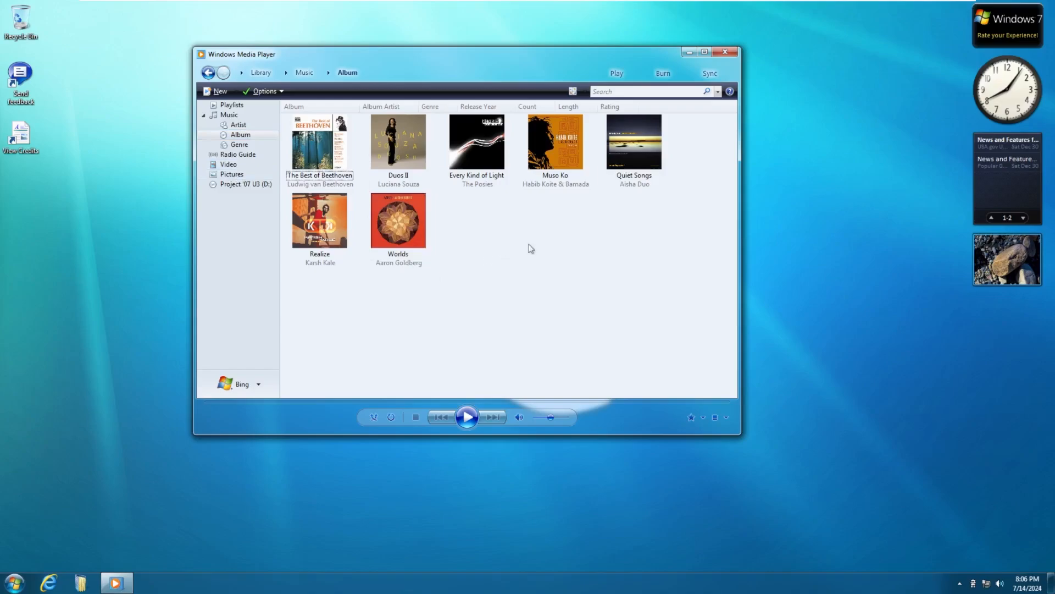
{"action": "mouse_move", "coordinate": [331, 285]}
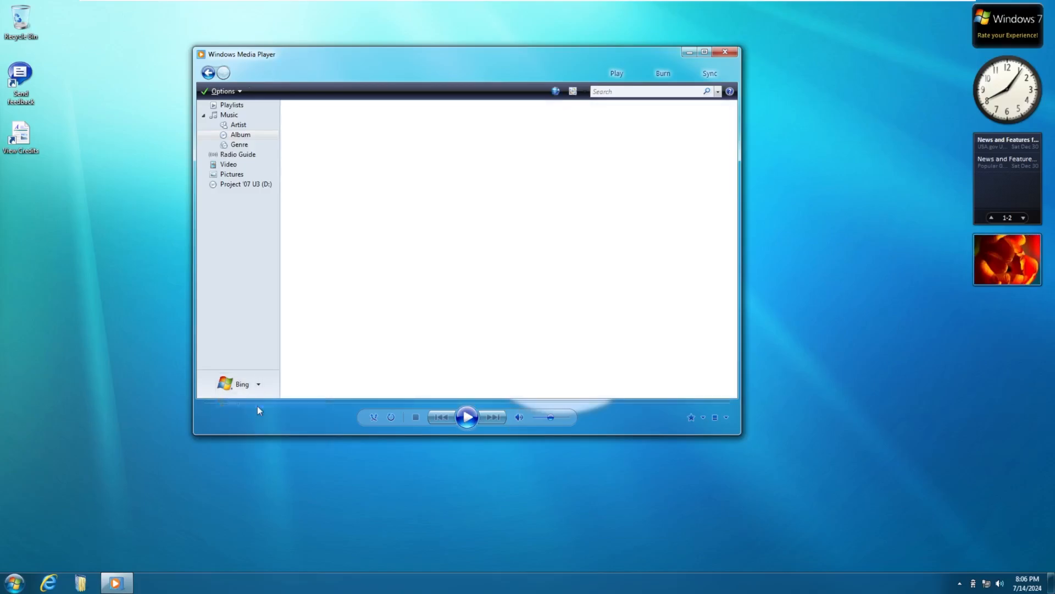
{"action": "left_click", "coordinate": [725, 52]}
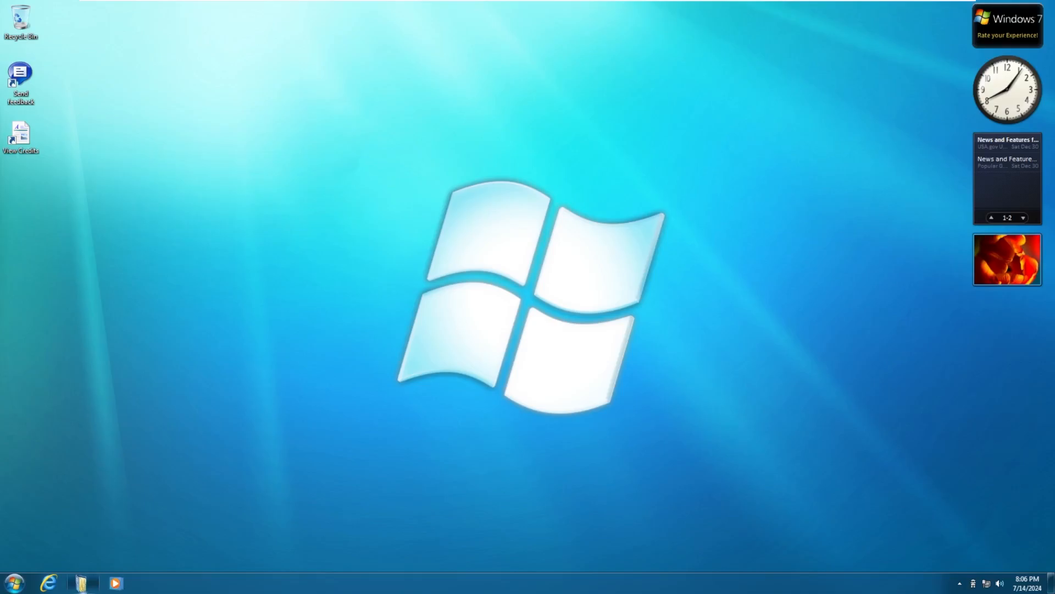
Open Explorer, view Computer, Documents, Recent Places and Videos, then close the window.
{"action": "left_click", "coordinate": [83, 582]}
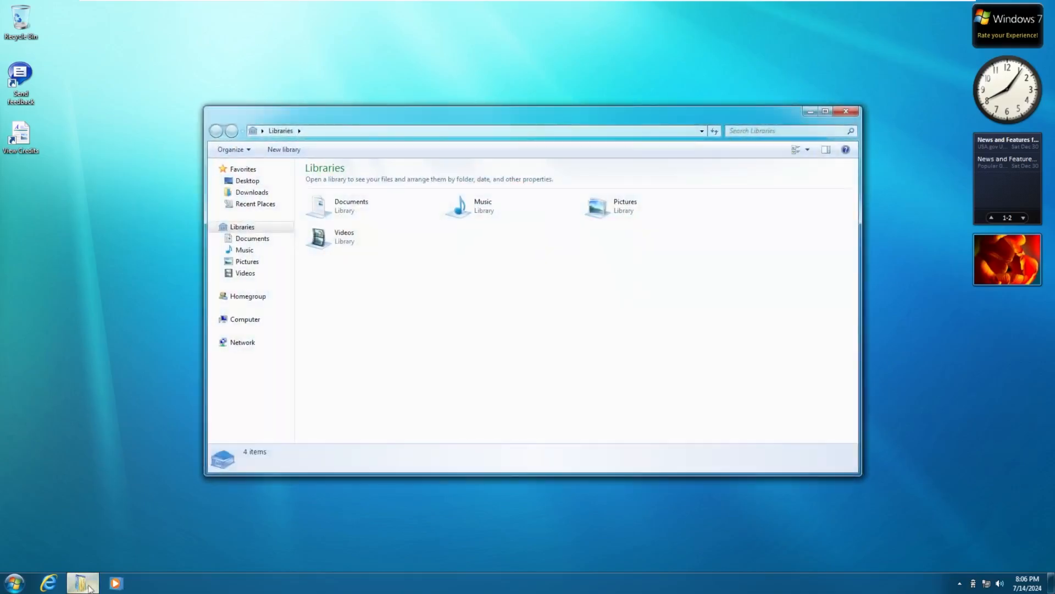
{"action": "mouse_move", "coordinate": [83, 582]}
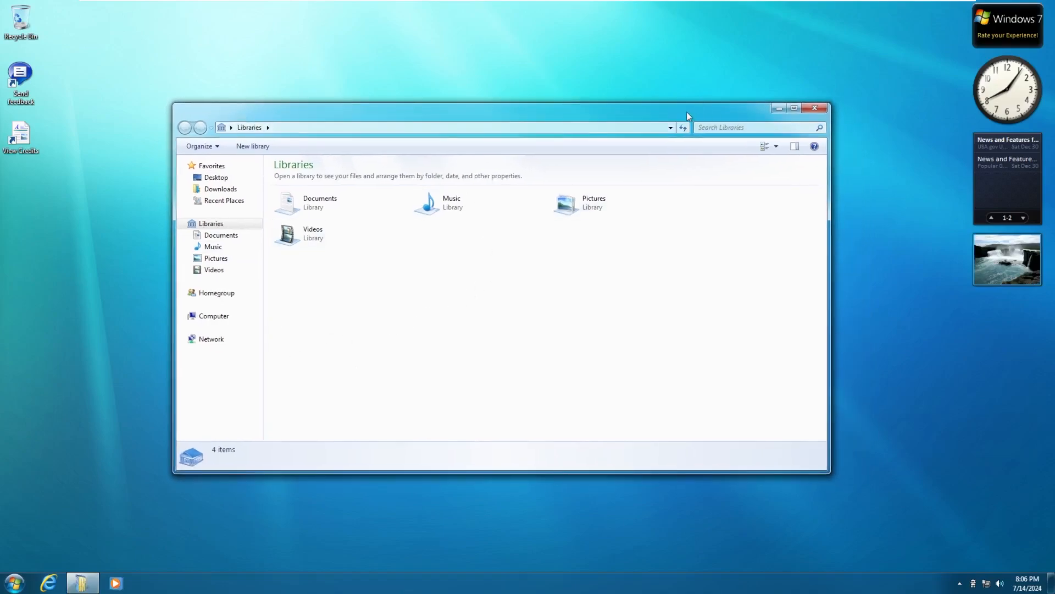
{"action": "left_click", "coordinate": [213, 315]}
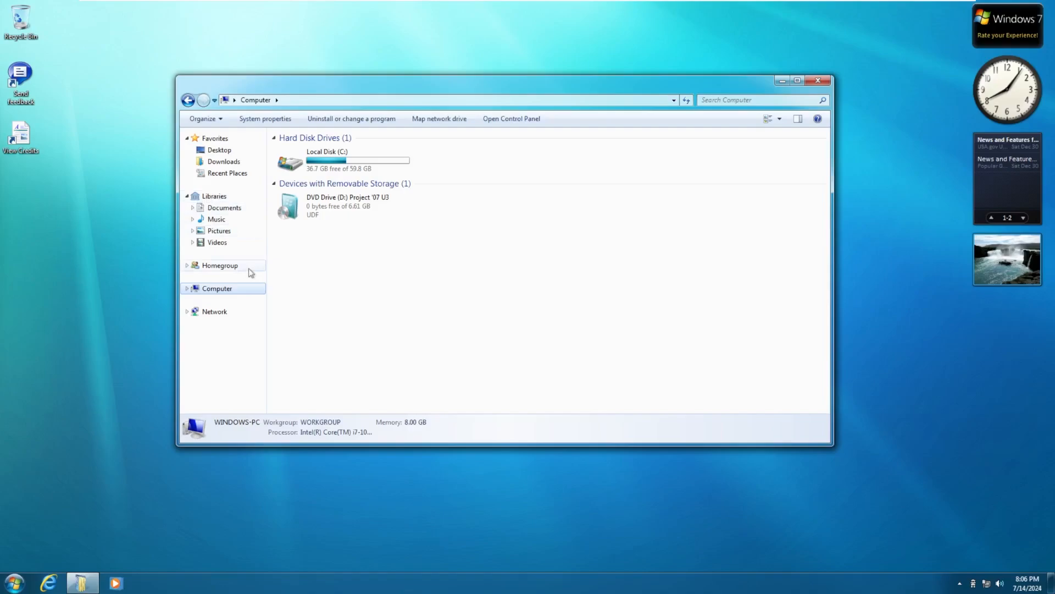
{"action": "left_click", "coordinate": [224, 208]}
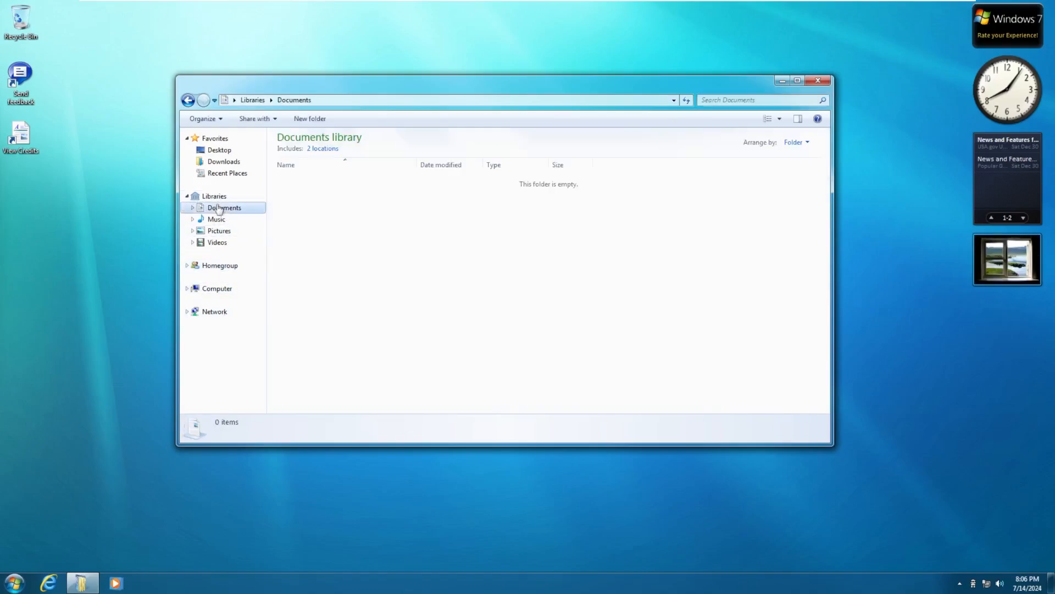
{"action": "left_click", "coordinate": [227, 173]}
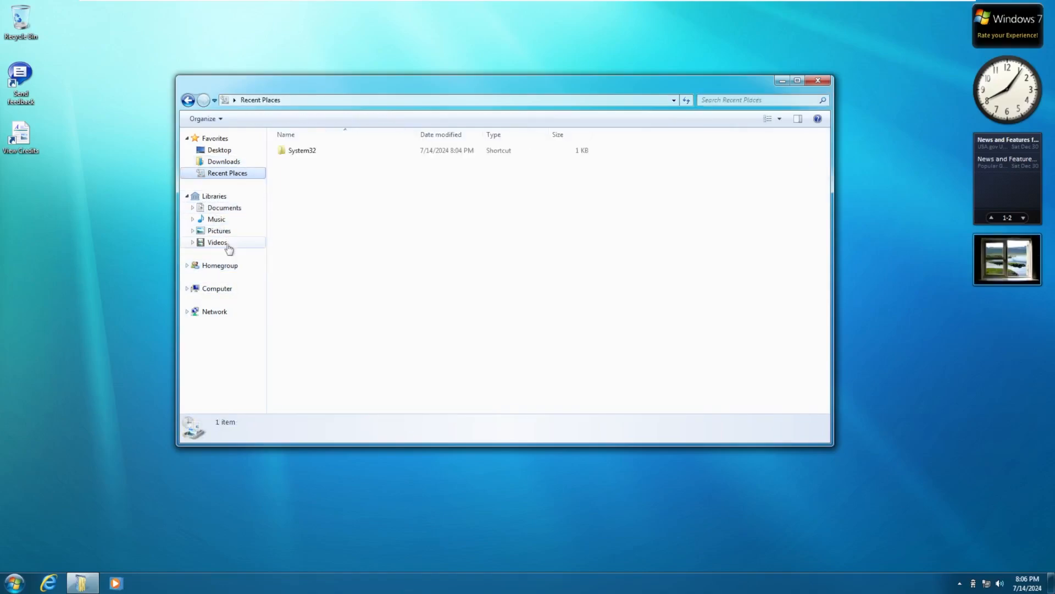
{"action": "left_click", "coordinate": [216, 243]}
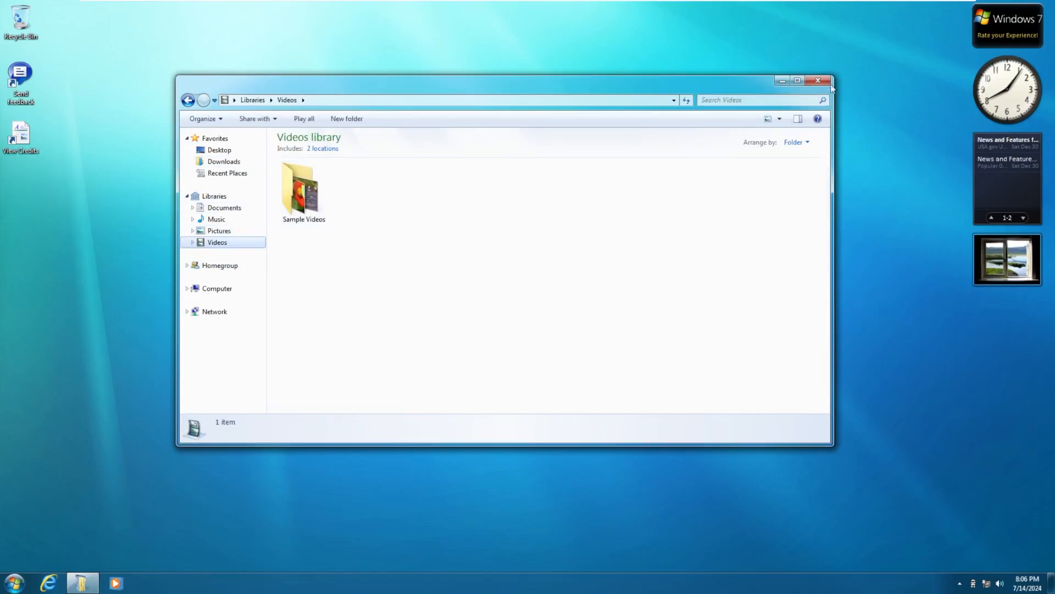
{"action": "left_click", "coordinate": [48, 582]}
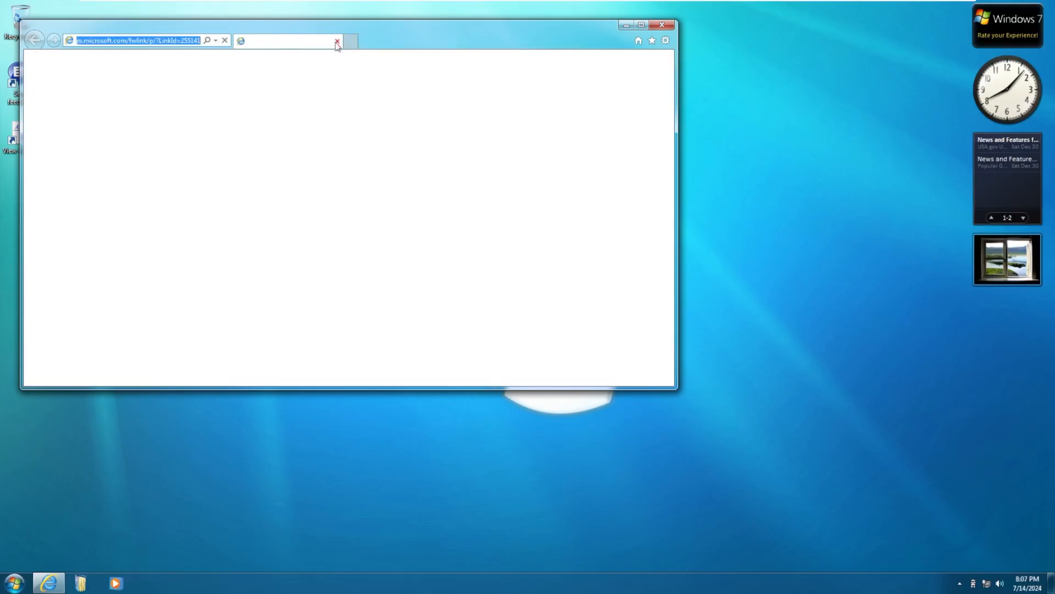
Stop Internet Explorer loading, then force-close the hung browser with End Task in Task Manager.
{"action": "left_click", "coordinate": [650, 40]}
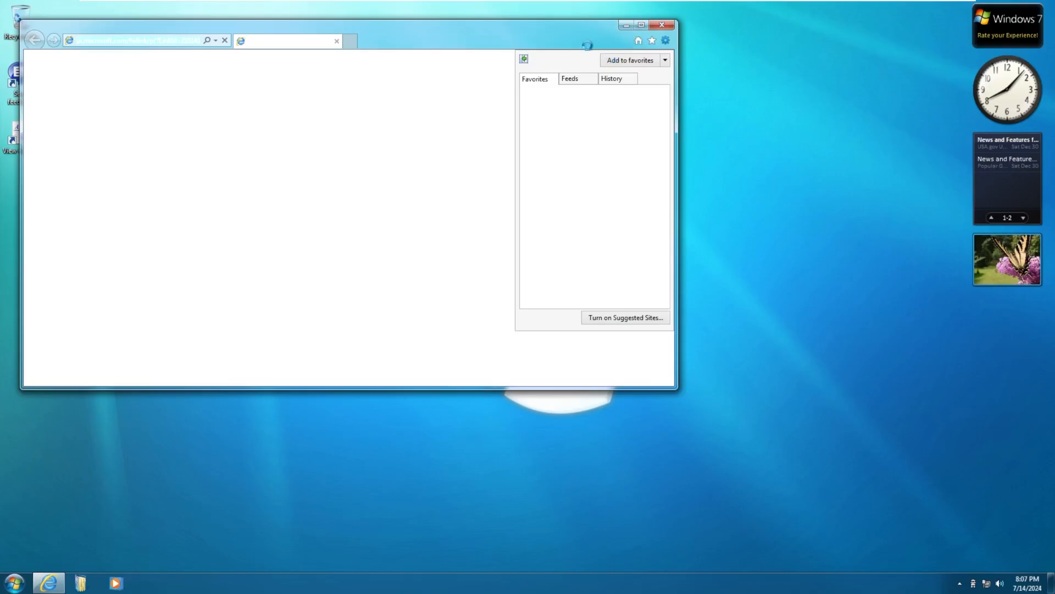
{"action": "right_click", "coordinate": [48, 583]}
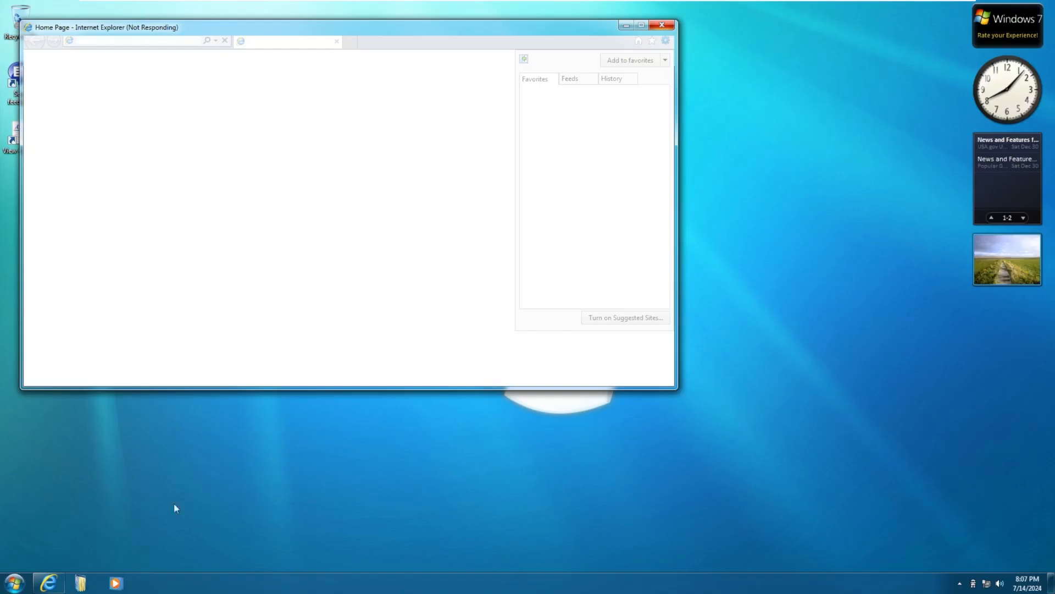
{"action": "left_click", "coordinate": [11, 581]}
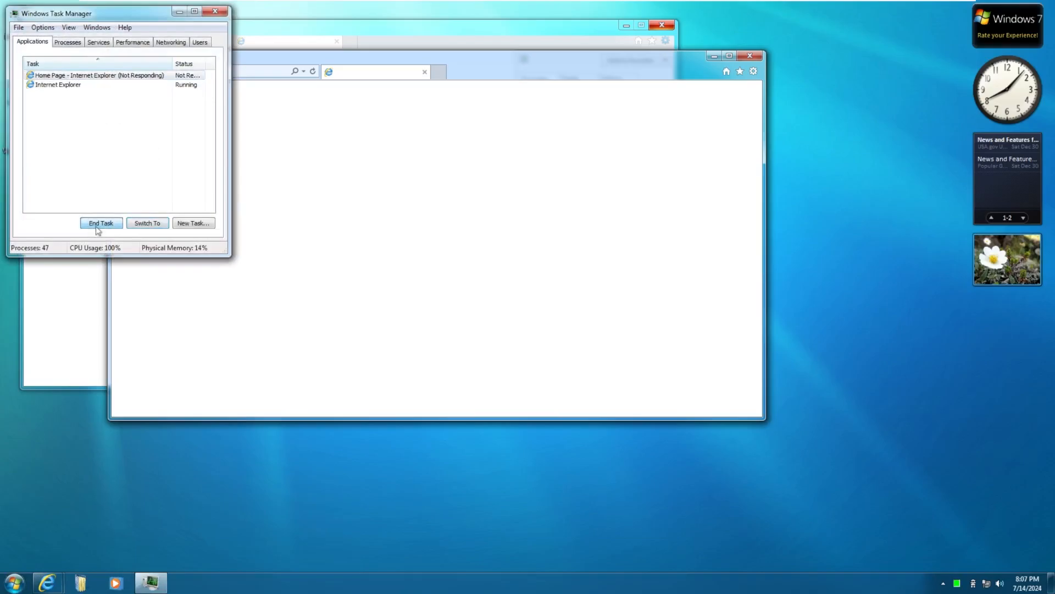
{"action": "left_click", "coordinate": [100, 222]}
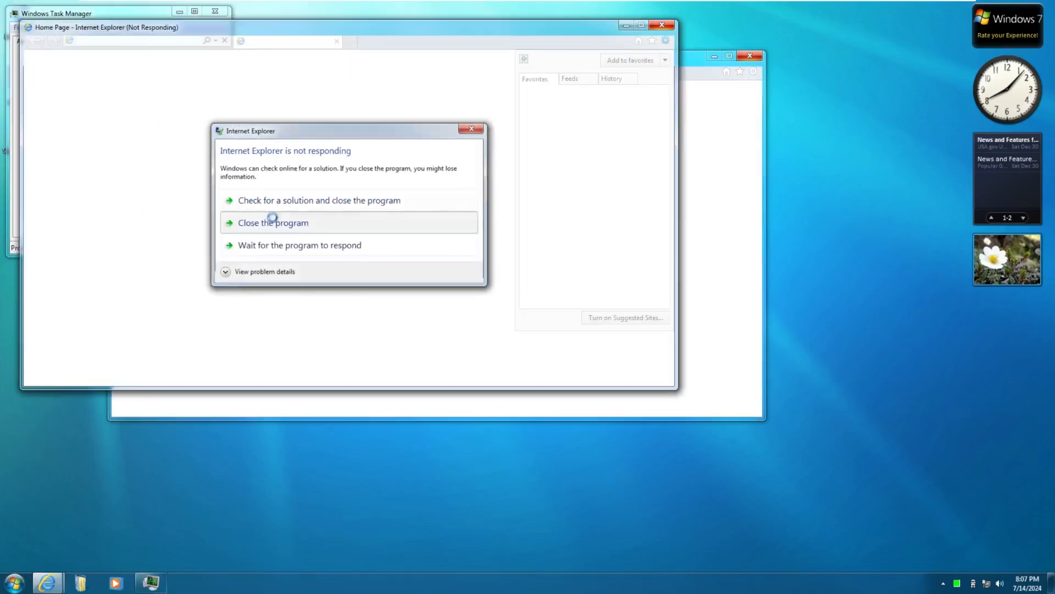
{"action": "left_click", "coordinate": [273, 223]}
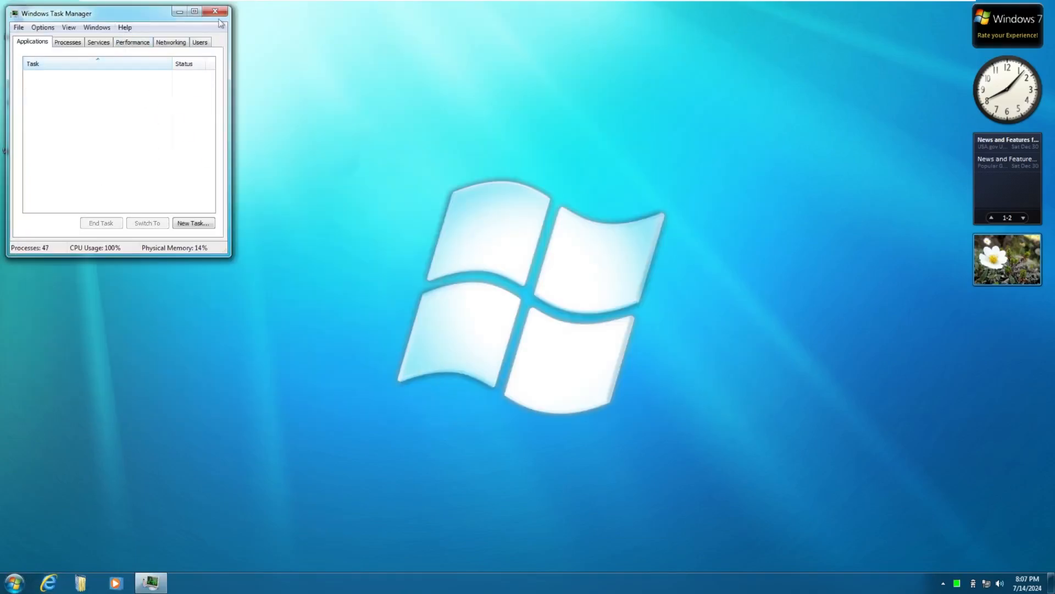
{"action": "left_click", "coordinate": [11, 583]}
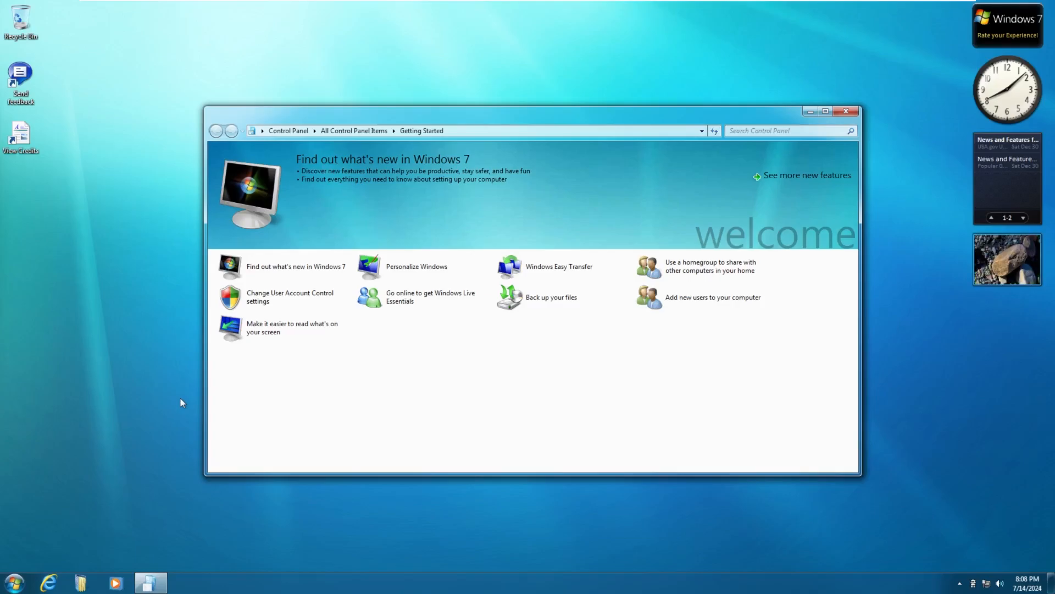
{"action": "mouse_move", "coordinate": [665, 116]}
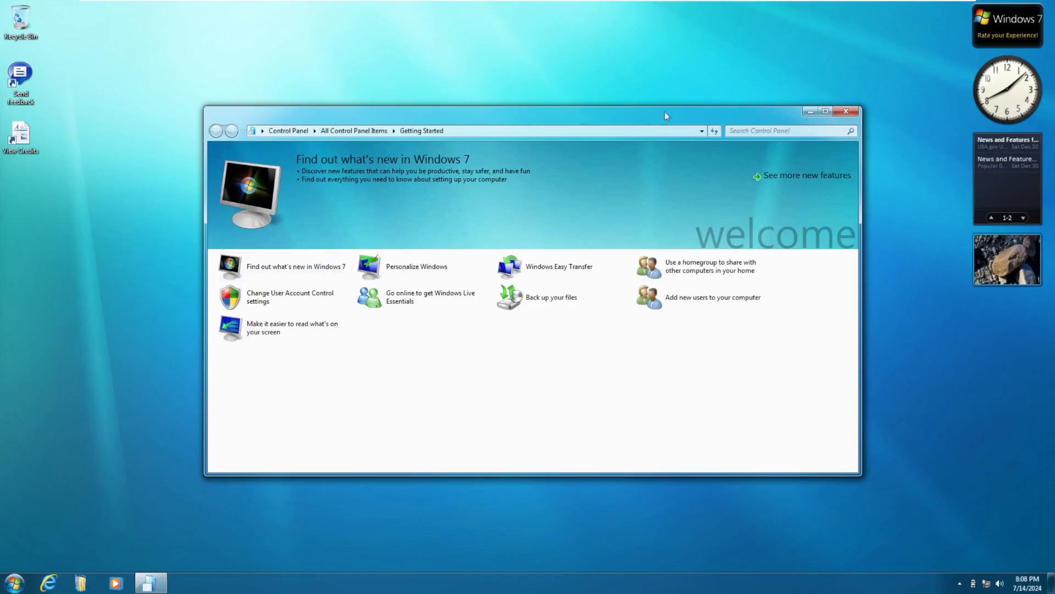
Dismiss the Control Panel Getting Started window and open the Start menu's program list.
{"action": "left_click", "coordinate": [12, 582]}
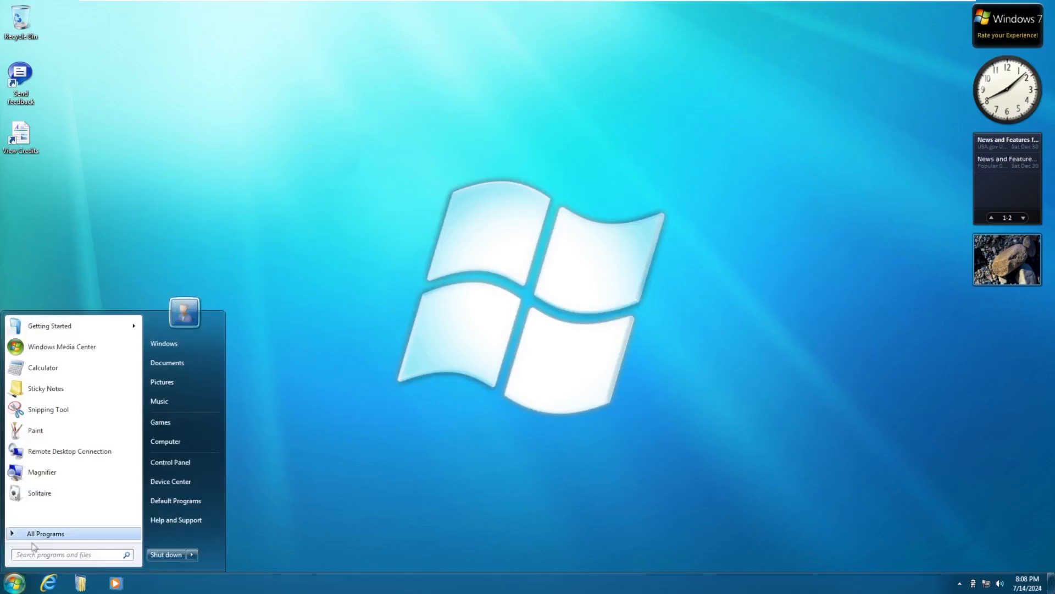
{"action": "left_click", "coordinate": [170, 313]}
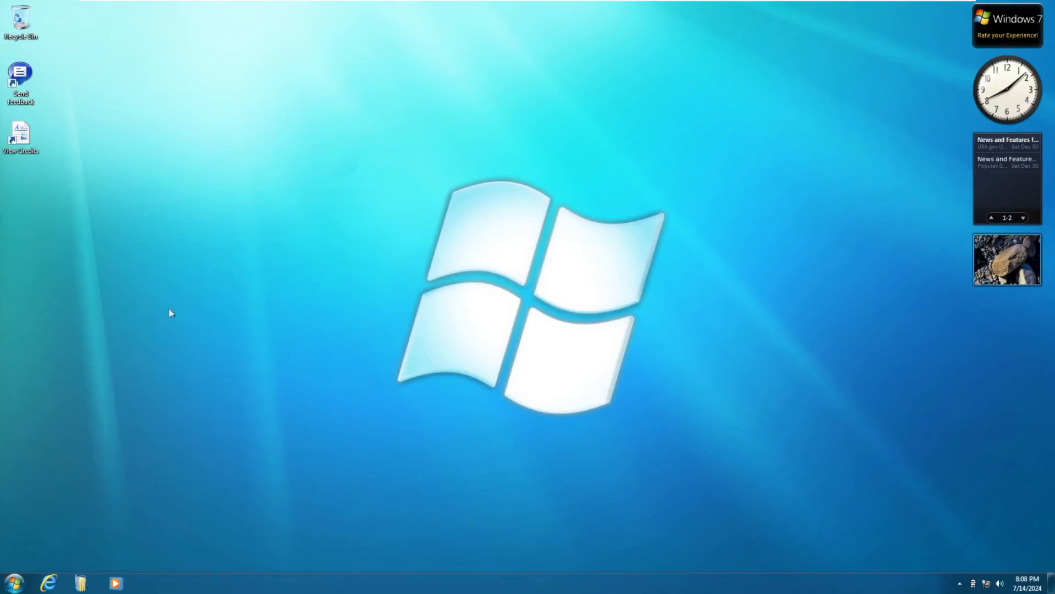
{"action": "mouse_move", "coordinate": [9, 580]}
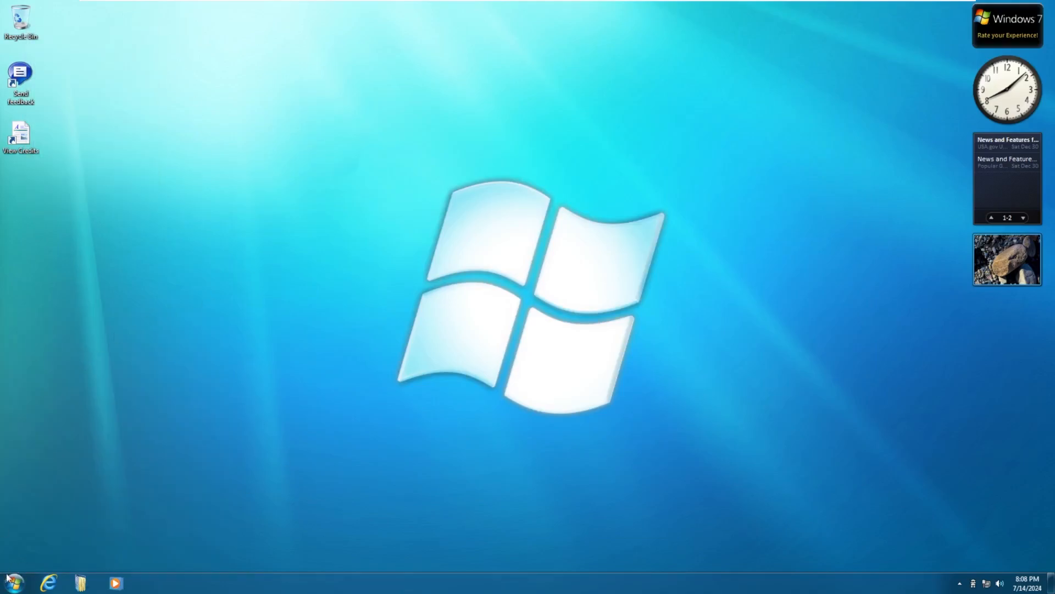
{"action": "mouse_move", "coordinate": [17, 523]}
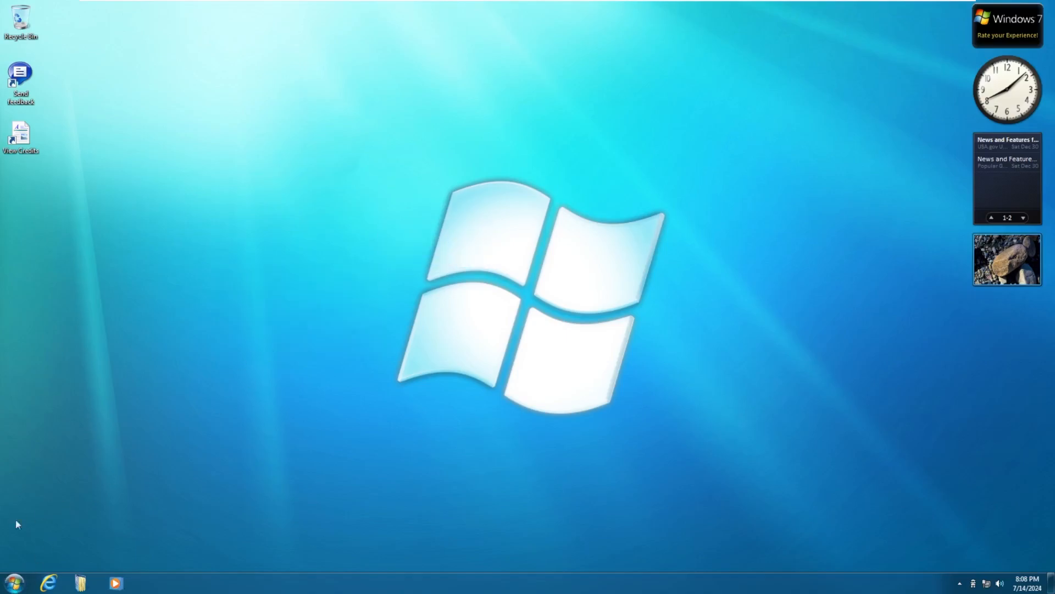
{"action": "left_click", "coordinate": [12, 582]}
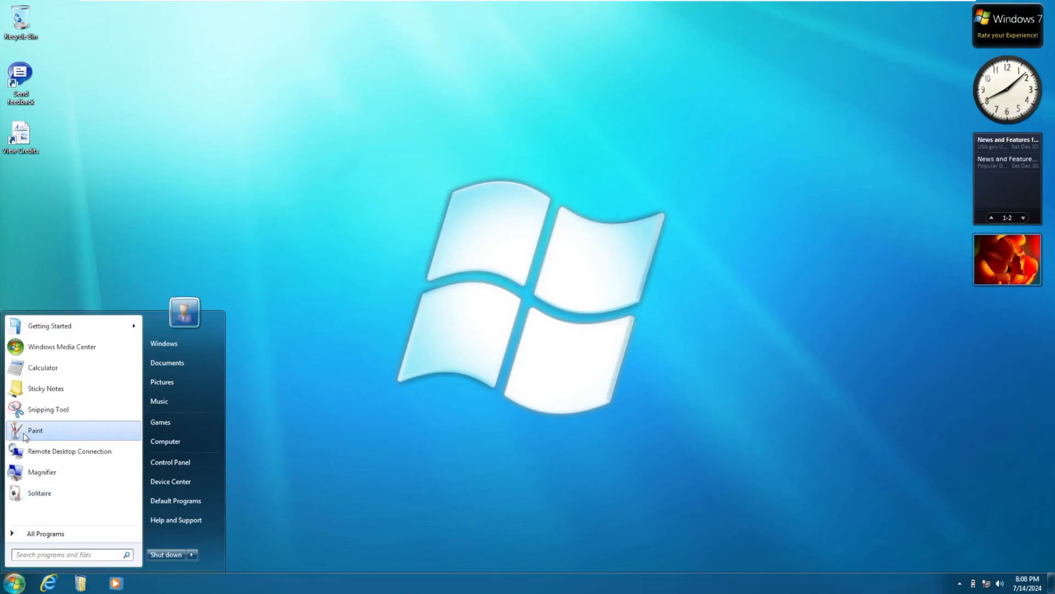
Launch Paint and Task Manager, draw another freehand loop, then close Paint.
{"action": "left_click", "coordinate": [349, 258]}
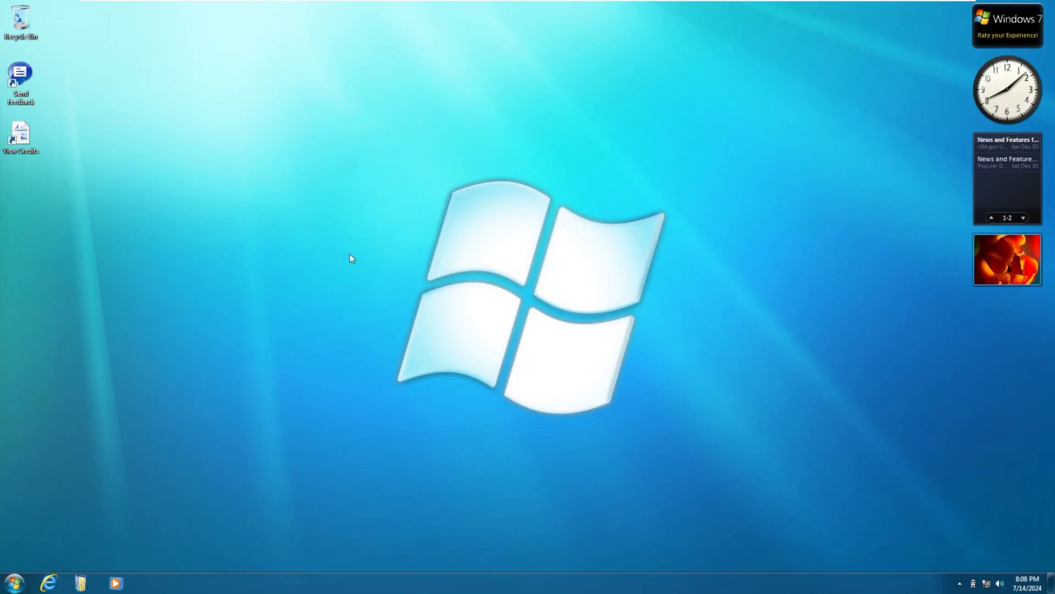
{"action": "left_click", "coordinate": [12, 582]}
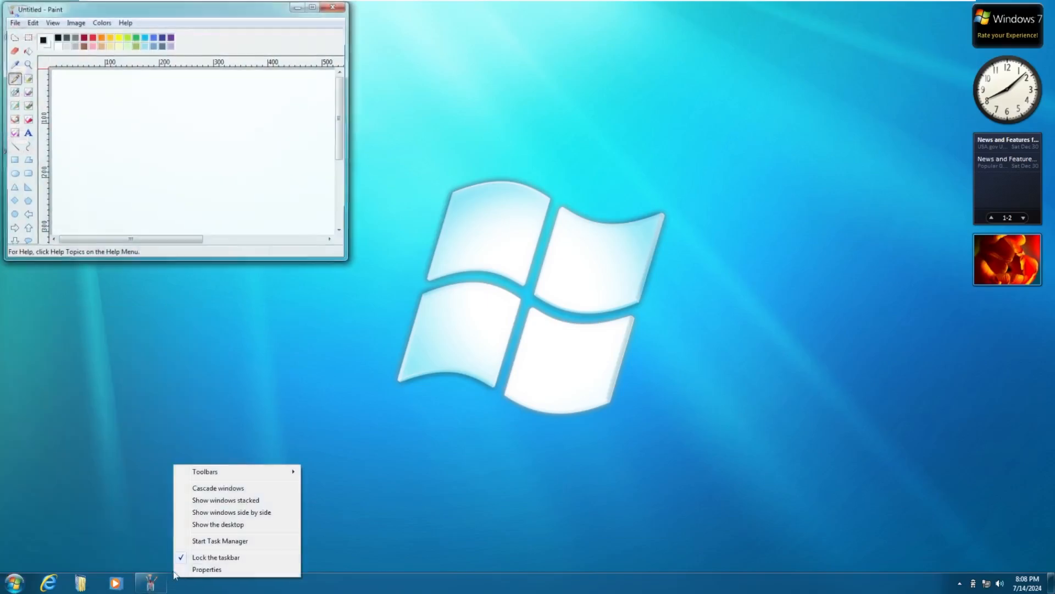
{"action": "left_click", "coordinate": [219, 541]}
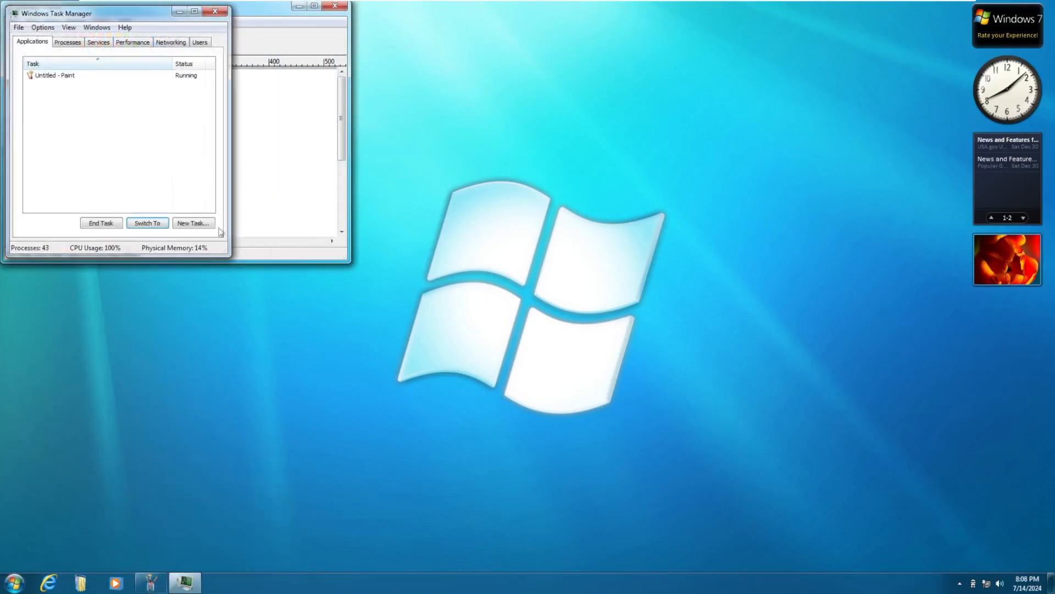
{"action": "left_click", "coordinate": [99, 42]}
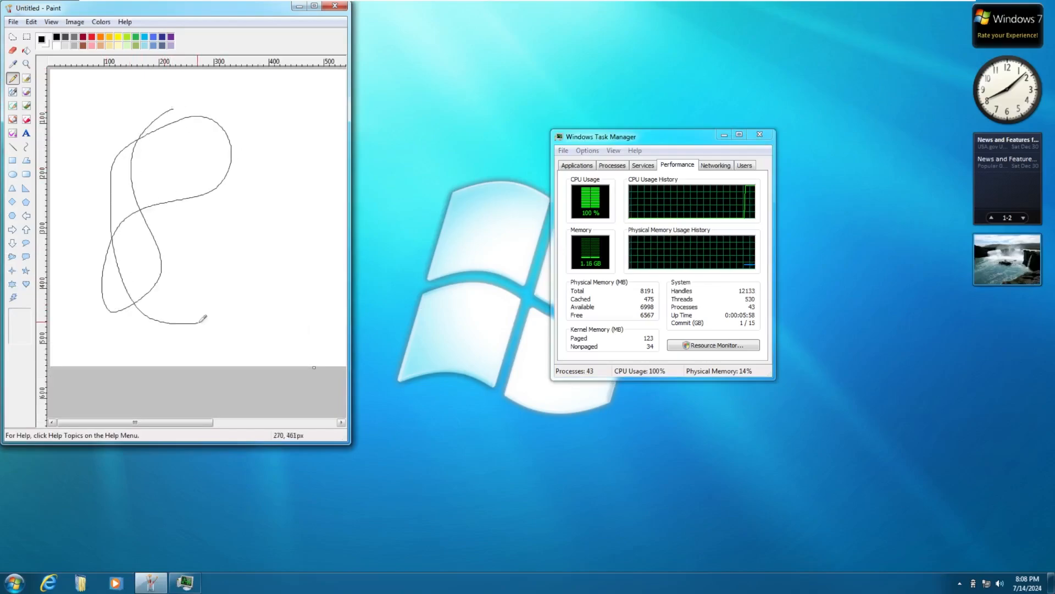
{"action": "left_click_drag", "start_coordinate": [195, 317], "coordinate": [115, 67]}
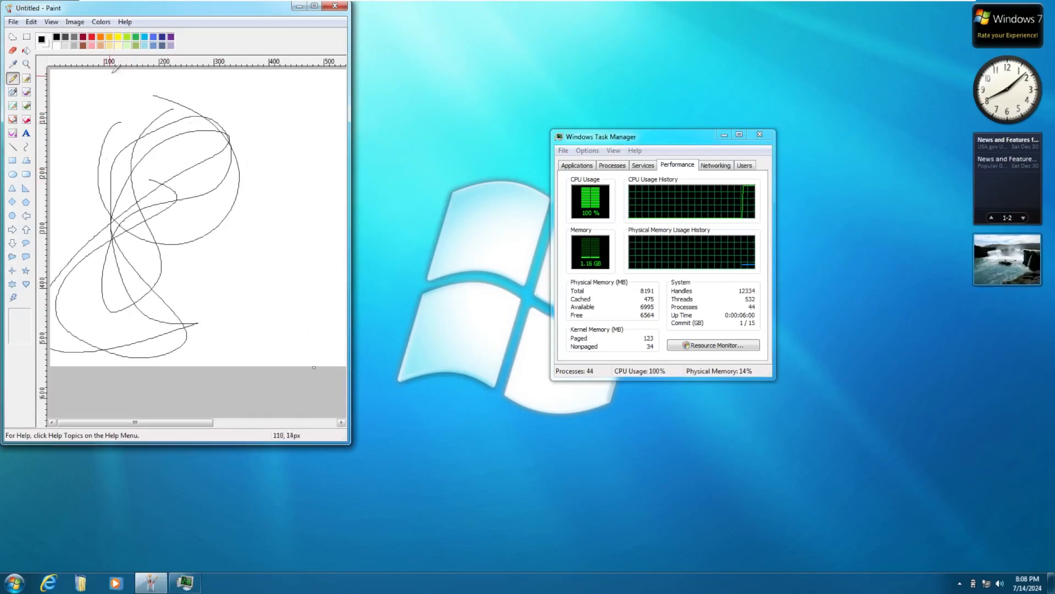
{"action": "left_click", "coordinate": [335, 6]}
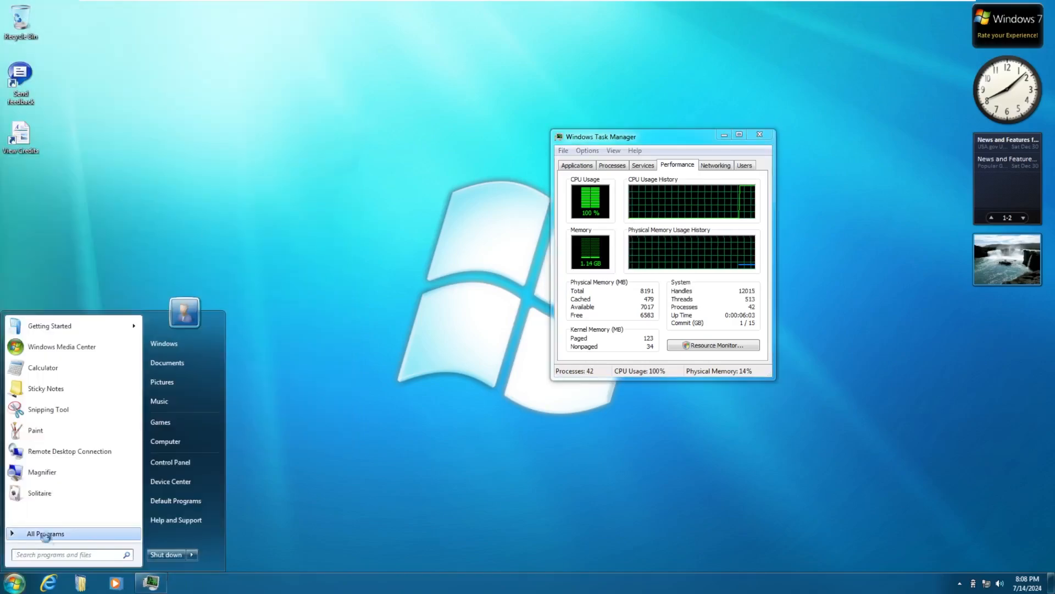
Browse All Programs and the Extras and Upgrades folder, then close the Start menu and Task Manager.
{"action": "left_click", "coordinate": [45, 533]}
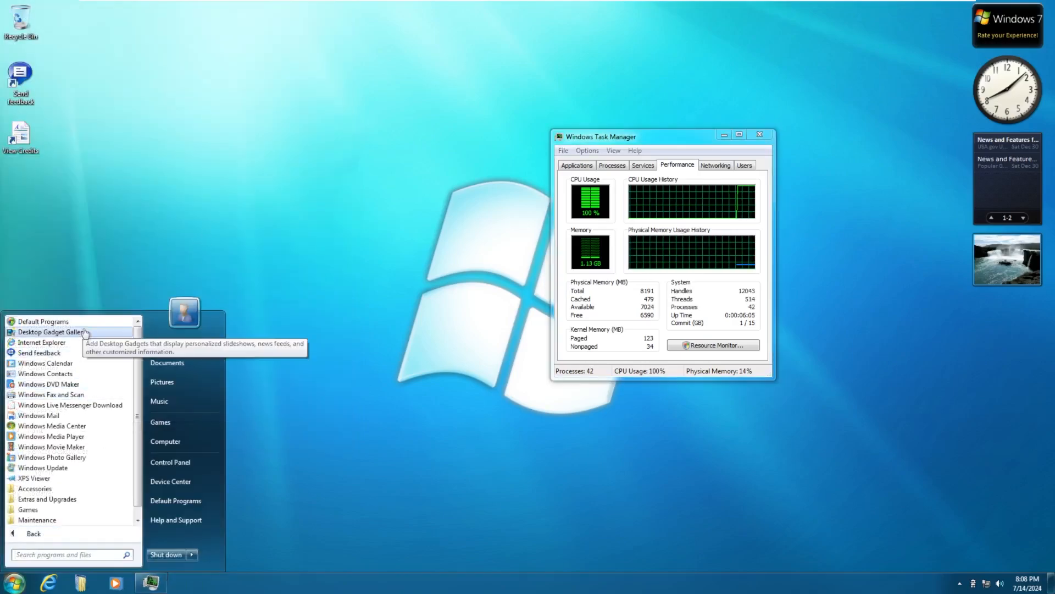
{"action": "mouse_move", "coordinate": [42, 342]}
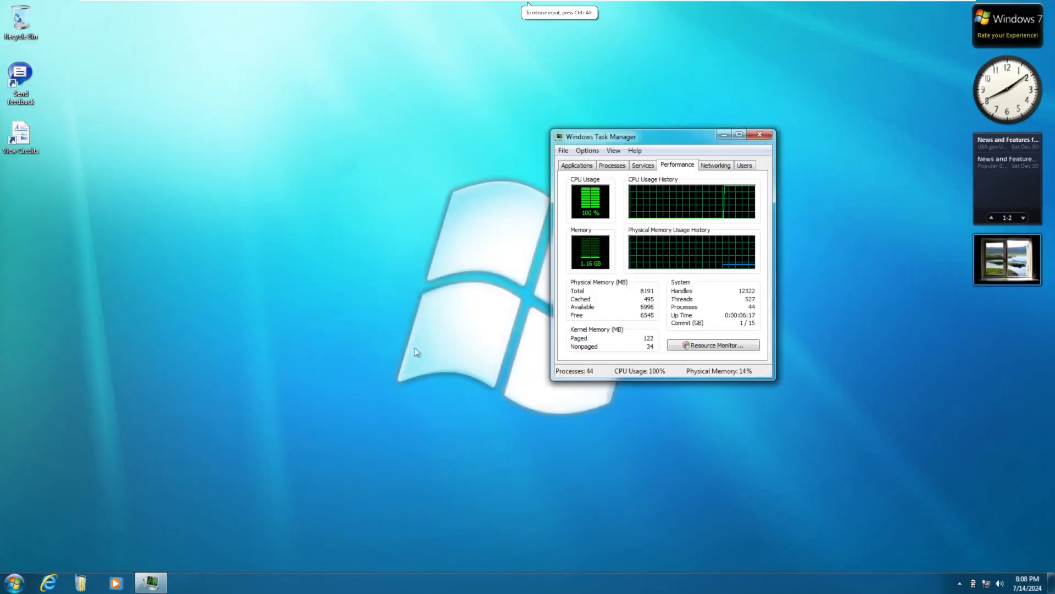
{"action": "left_click", "coordinate": [12, 581]}
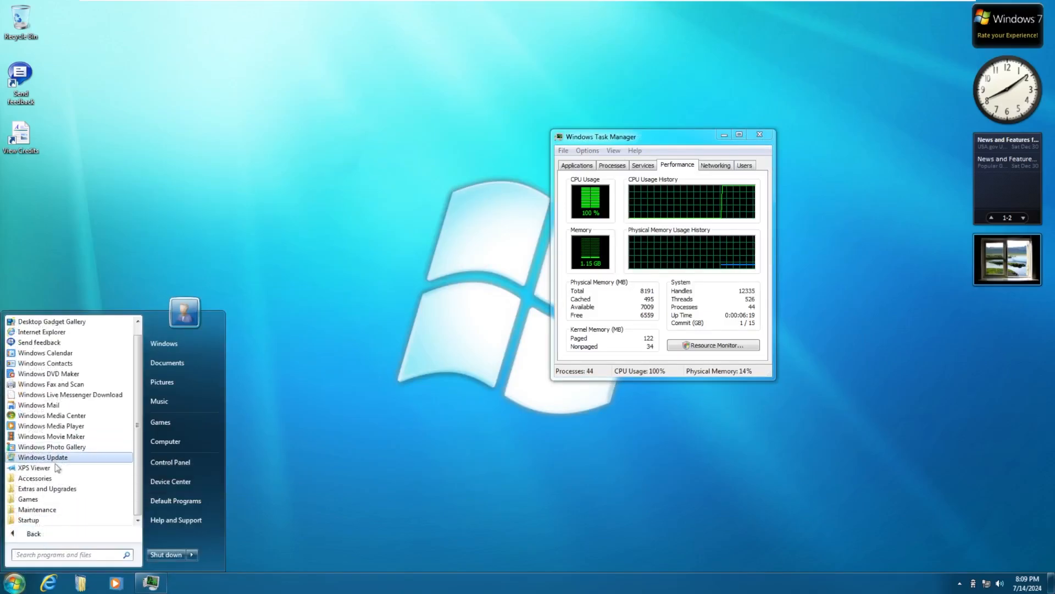
{"action": "mouse_move", "coordinate": [43, 456]}
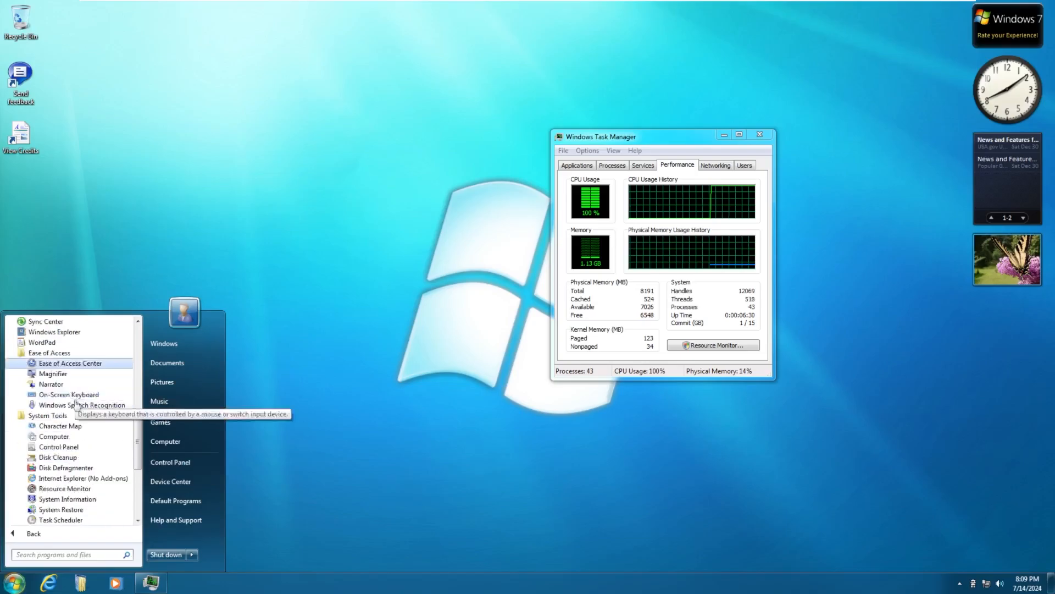
{"action": "scroll", "scroll_direction": "down", "scroll_amount": 3}
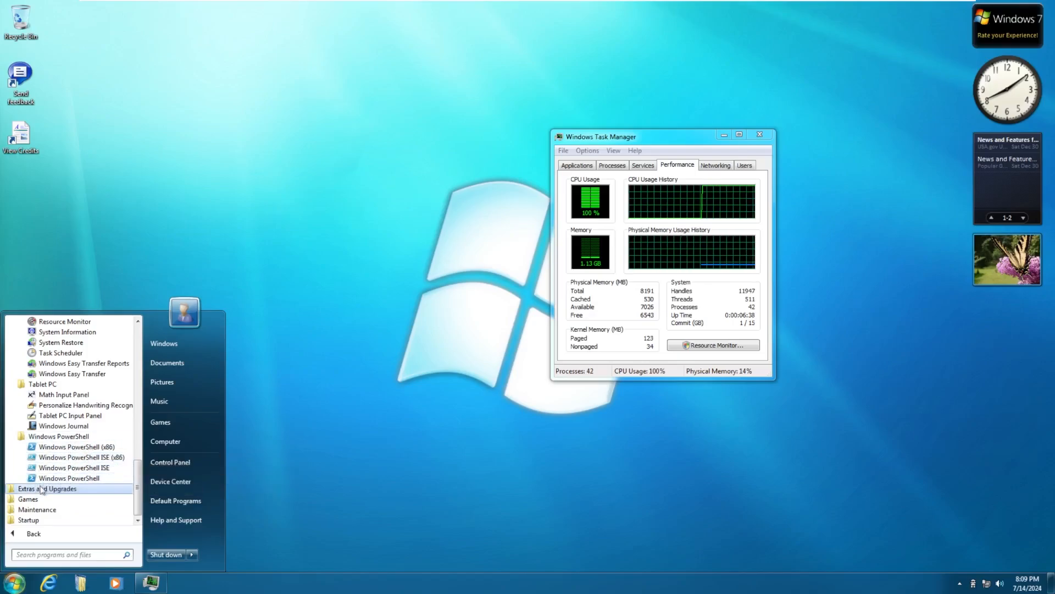
{"action": "left_click", "coordinate": [50, 488]}
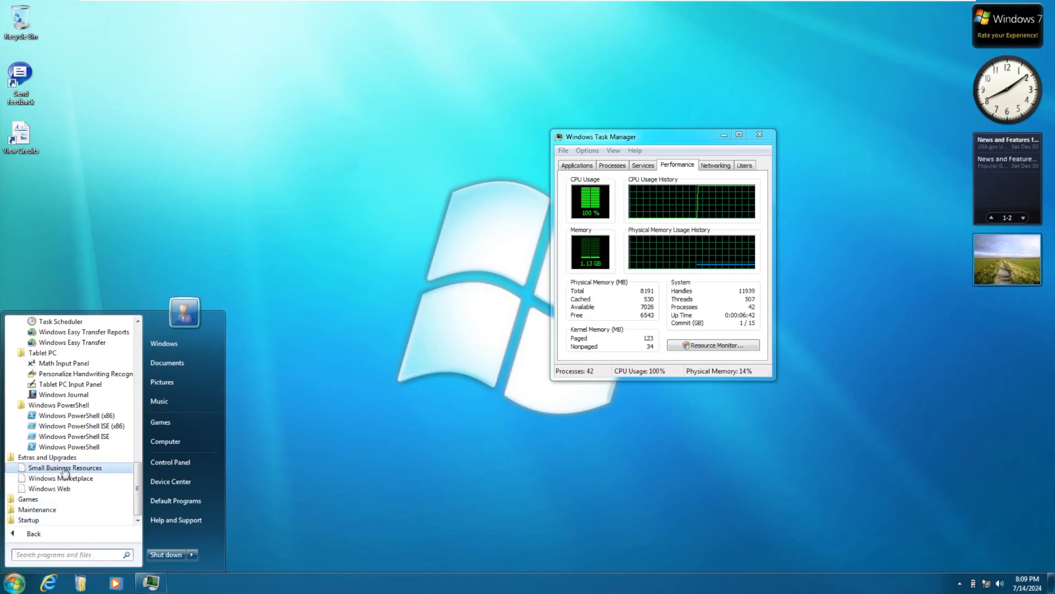
{"action": "mouse_move", "coordinate": [49, 488]}
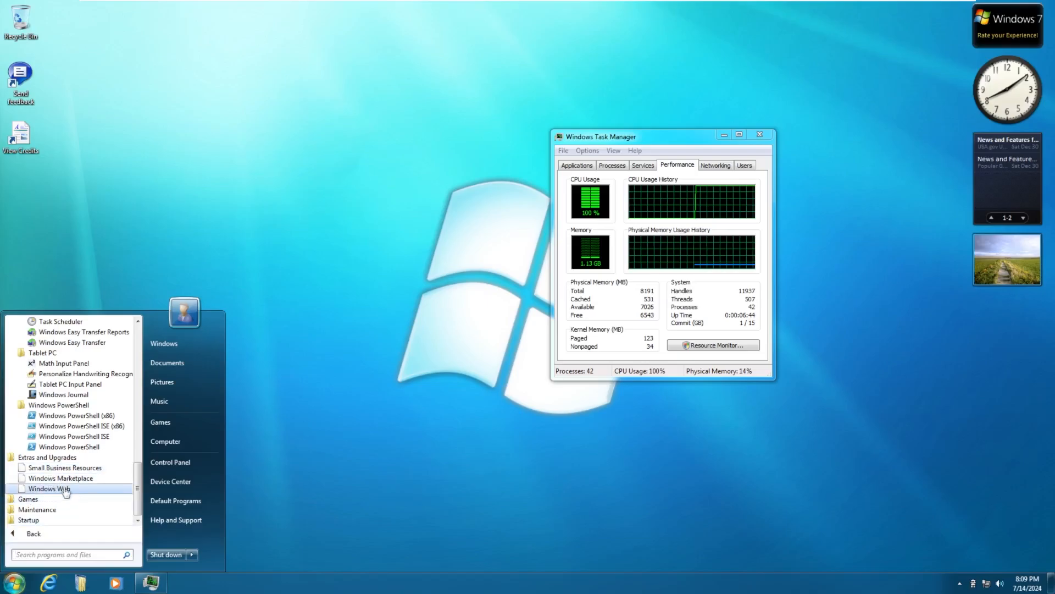
{"action": "mouse_move", "coordinate": [67, 503]}
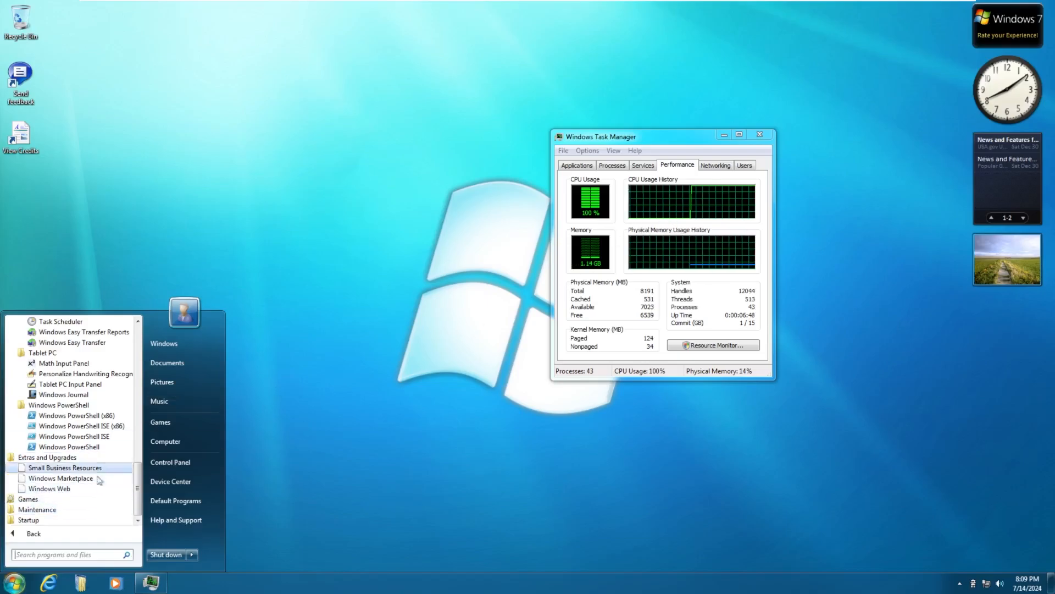
{"action": "mouse_move", "coordinate": [28, 499]}
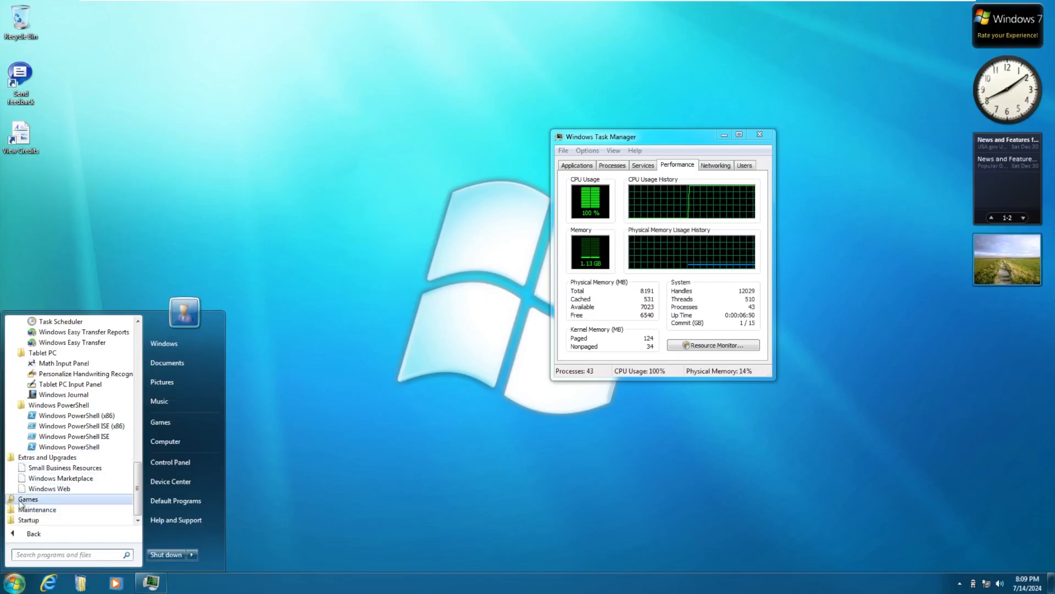
{"action": "mouse_move", "coordinate": [37, 510]}
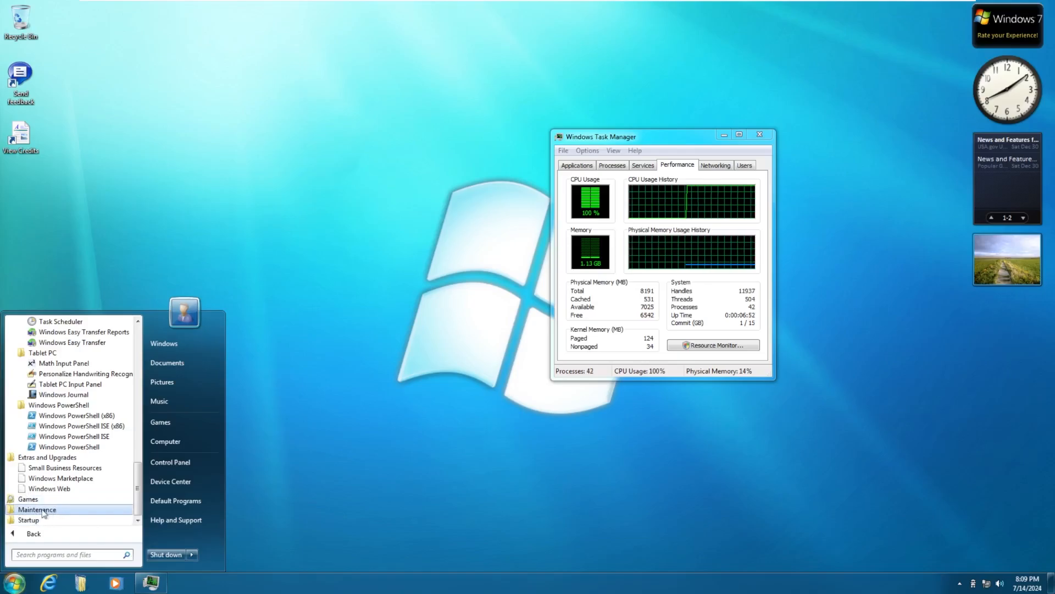
{"action": "left_click", "coordinate": [46, 533]}
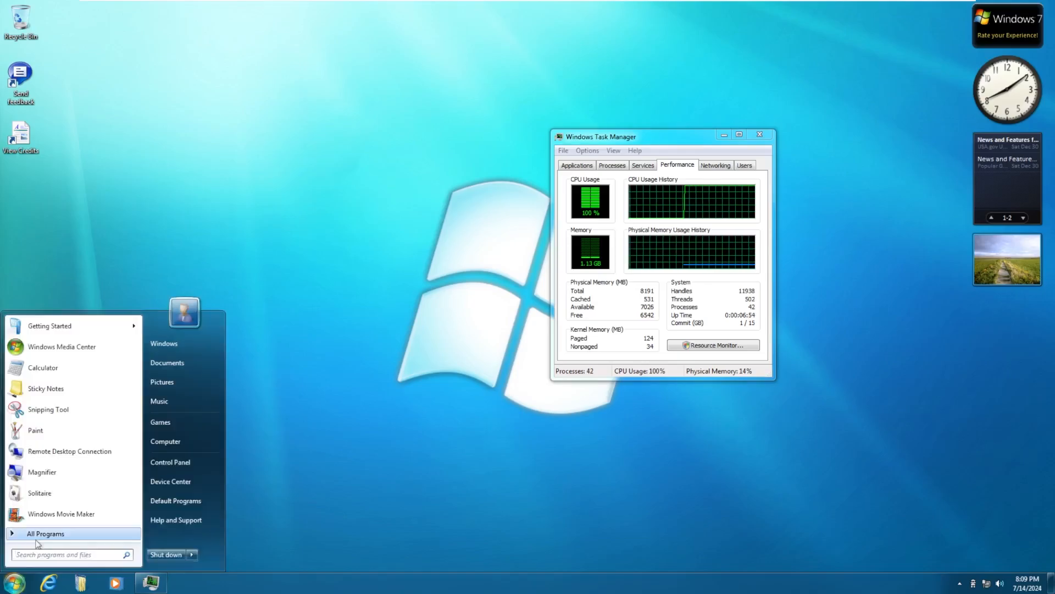
{"action": "left_click", "coordinate": [46, 533]}
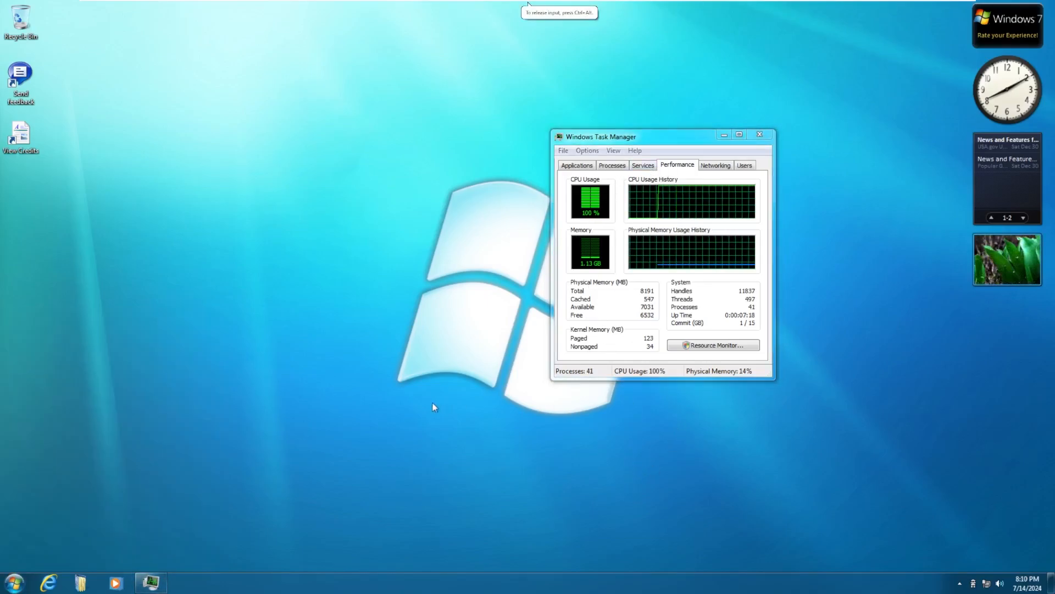
{"action": "left_click", "coordinate": [759, 134]}
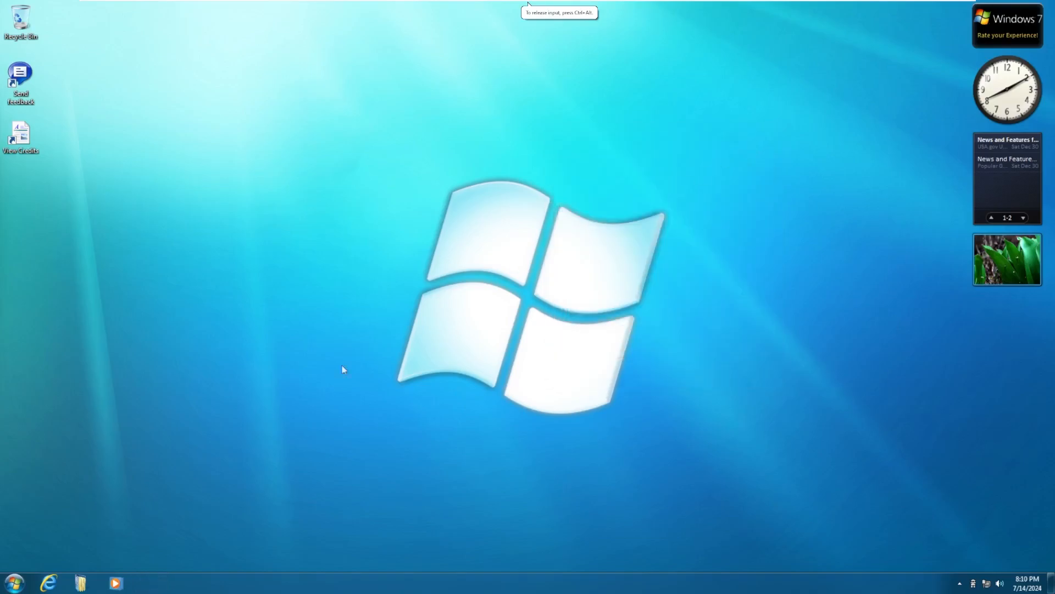
{"action": "mouse_move", "coordinate": [552, 428]}
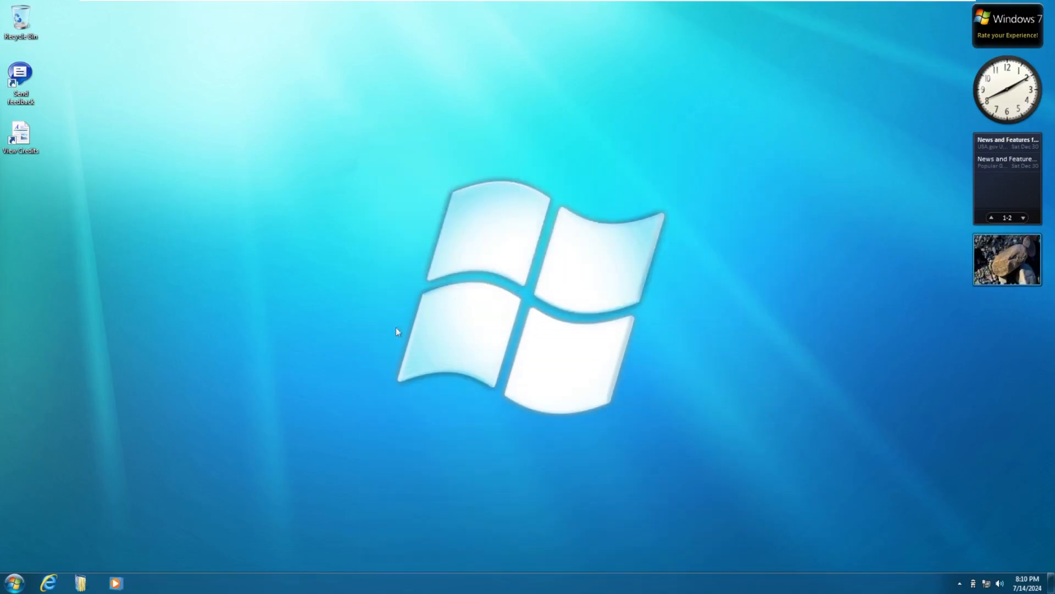
{"action": "left_click", "coordinate": [12, 583]}
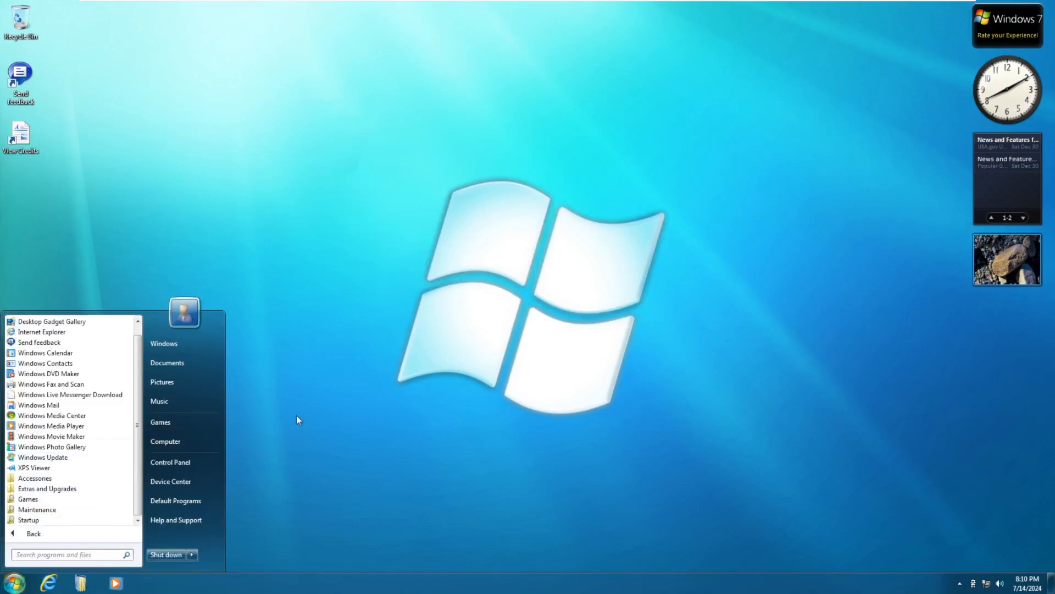
{"action": "mouse_move", "coordinate": [274, 450]}
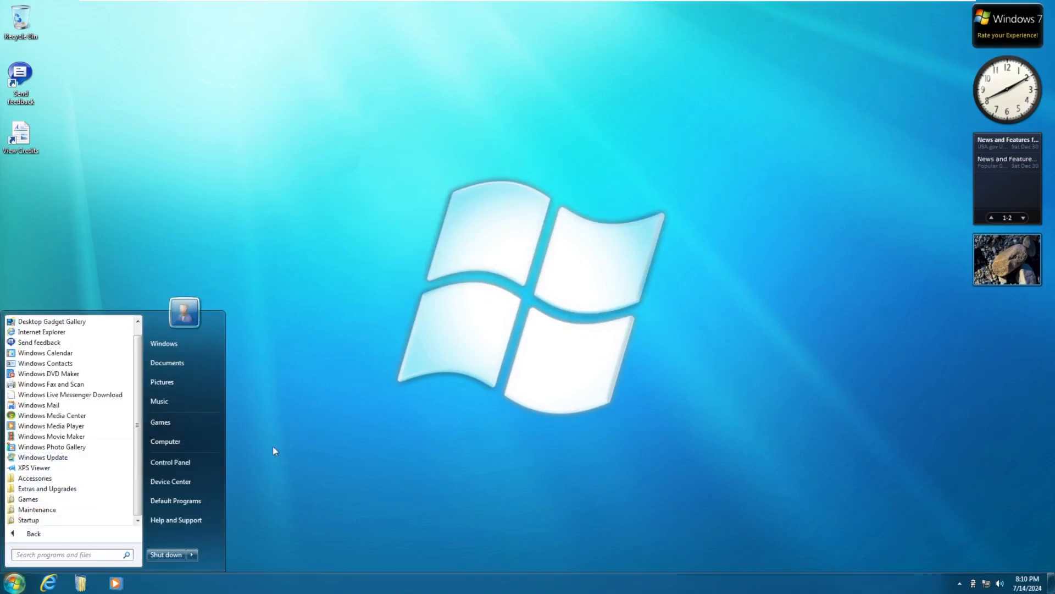
{"action": "mouse_move", "coordinate": [276, 491]}
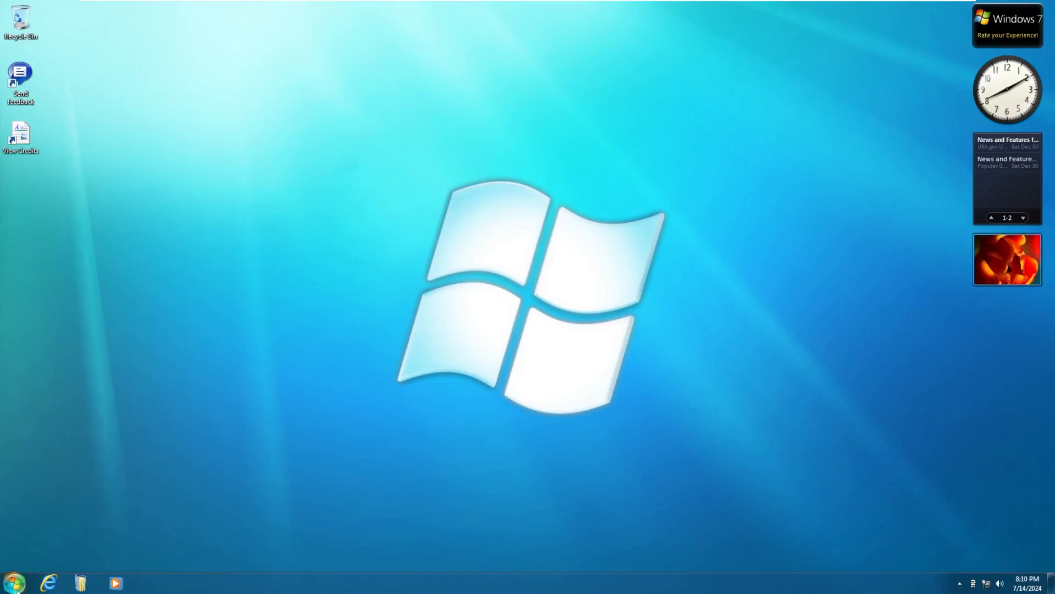
{"action": "mouse_move", "coordinate": [123, 520]}
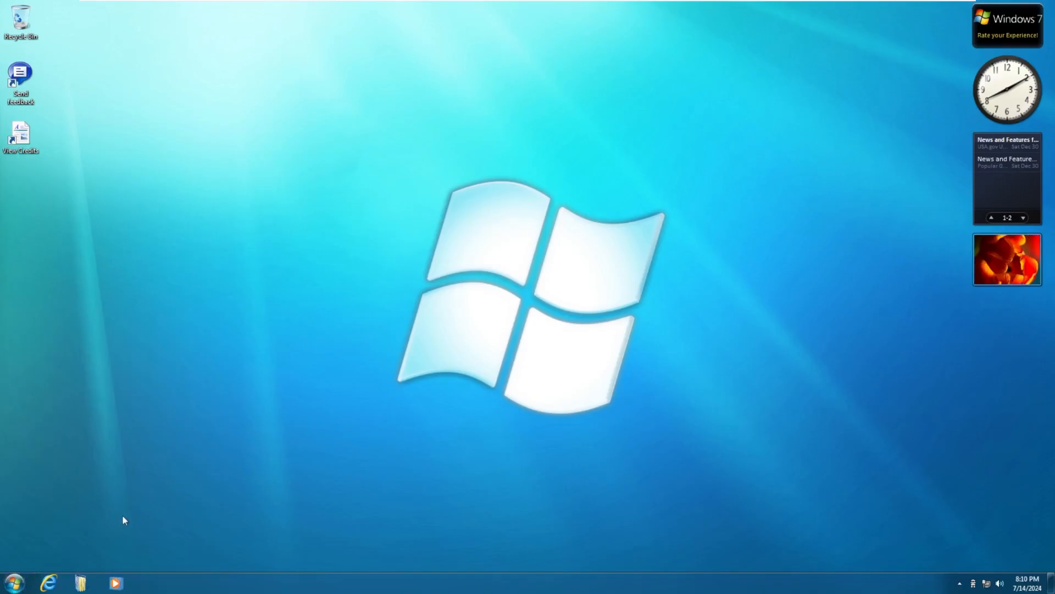
{"action": "mouse_move", "coordinate": [112, 540]}
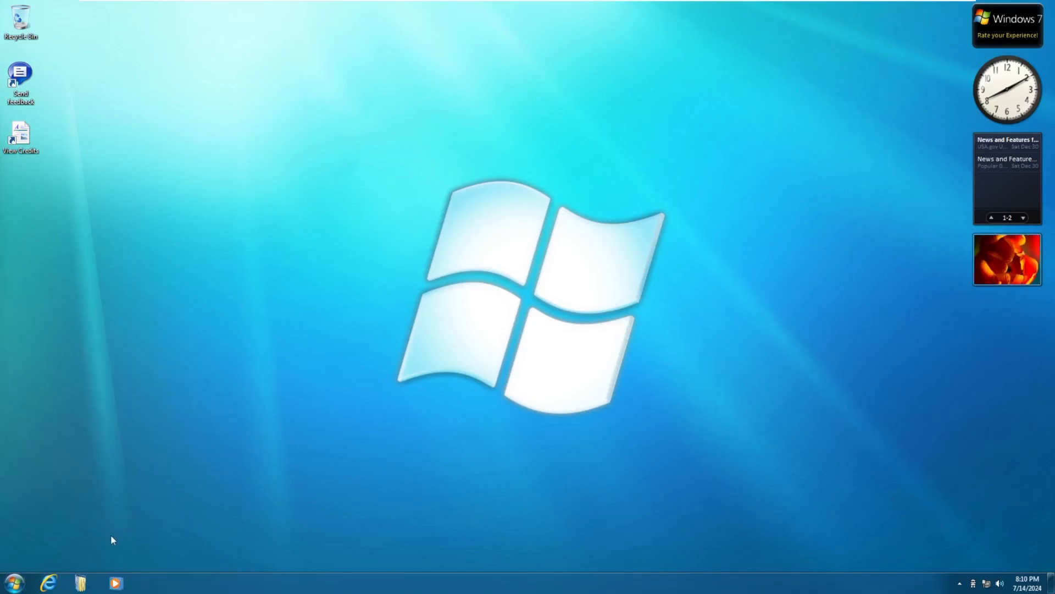